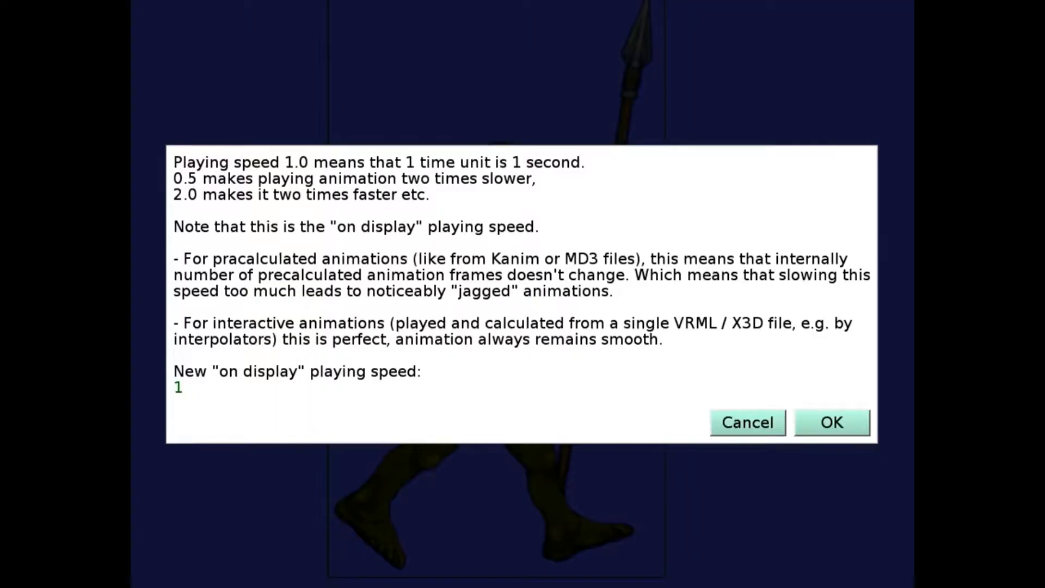
Accept animation playing speed 1, then walk the blue-walled maze with W
{"action": "left_click", "coordinate": [831, 422]}
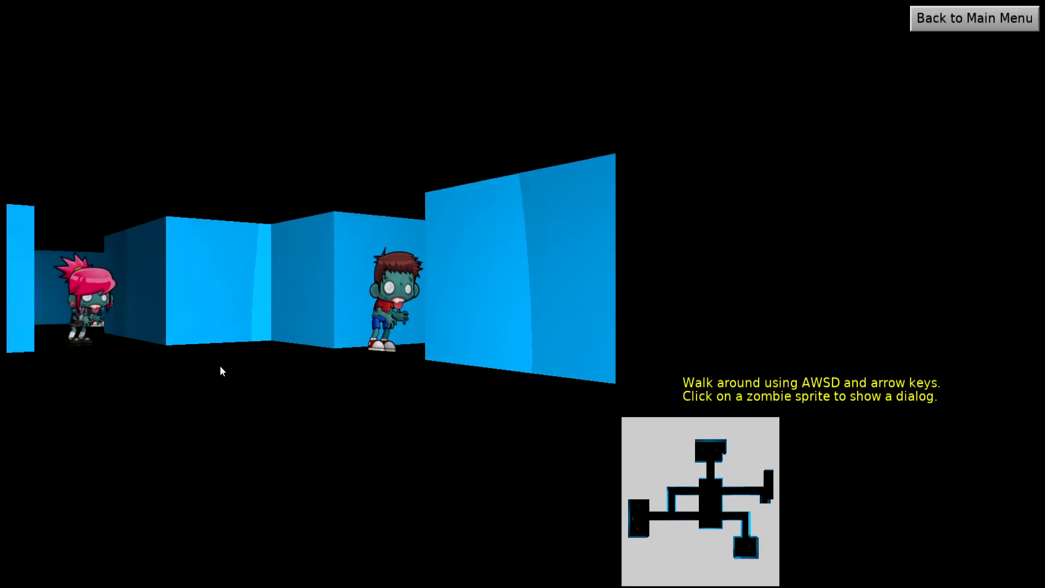
{"action": "key", "text": "w"}
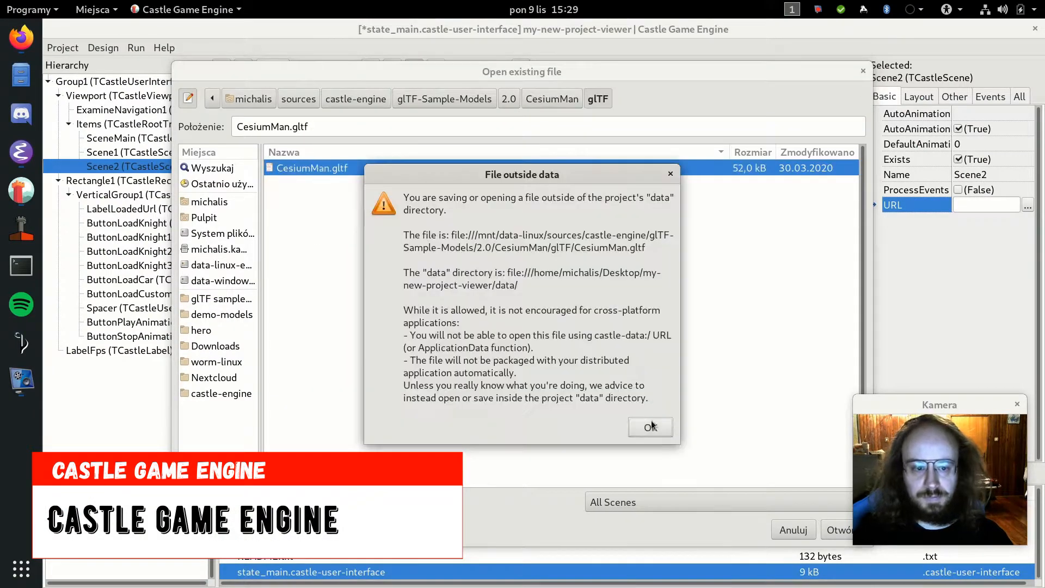
Acknowledge the 'File outside data' warning so CesiumMan.gltf loads into Scene2
{"action": "left_click", "coordinate": [650, 426]}
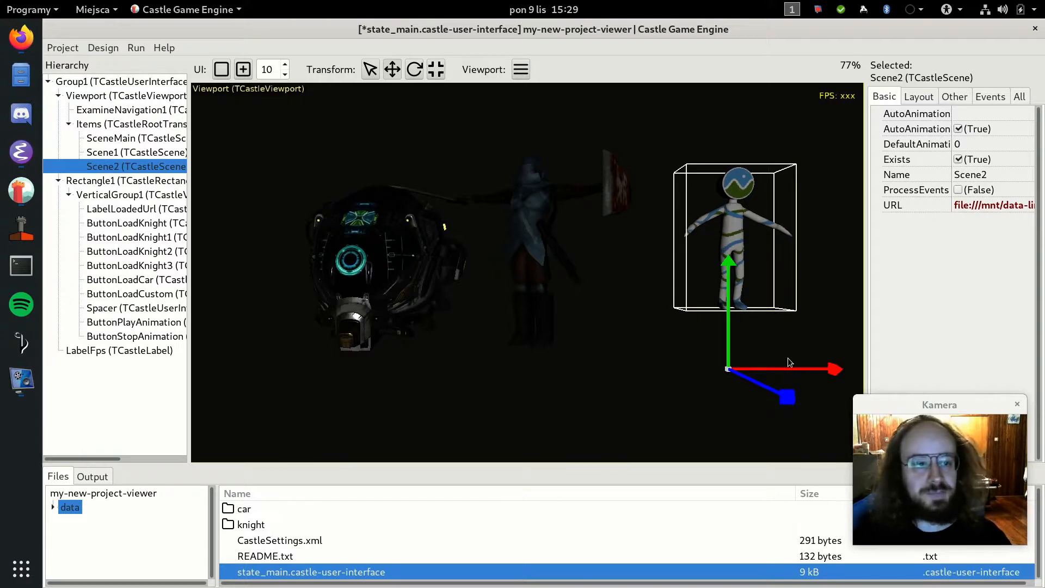
{"action": "left_click", "coordinate": [120, 70]}
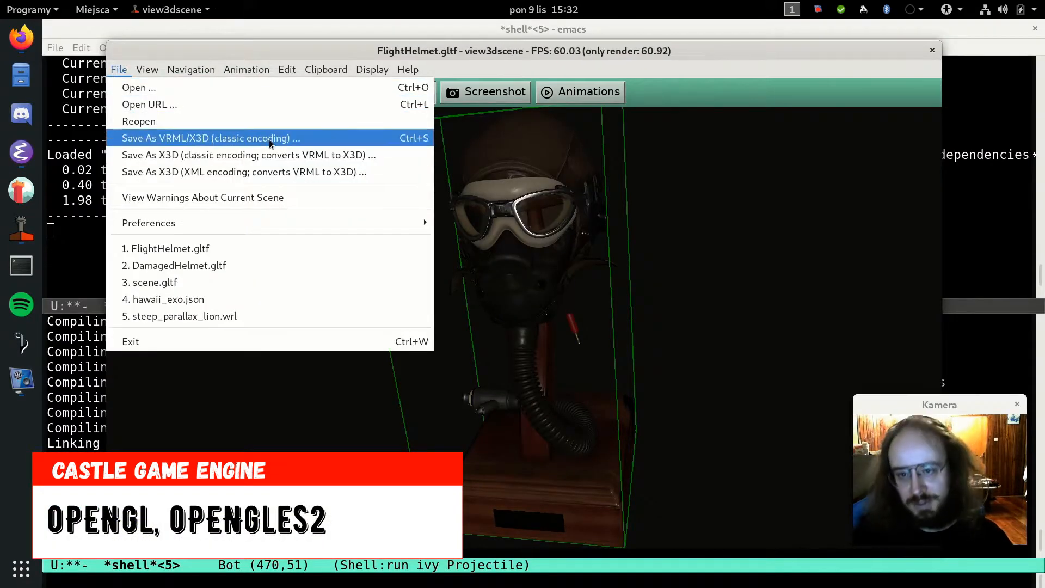
{"action": "mouse_move", "coordinate": [269, 171]}
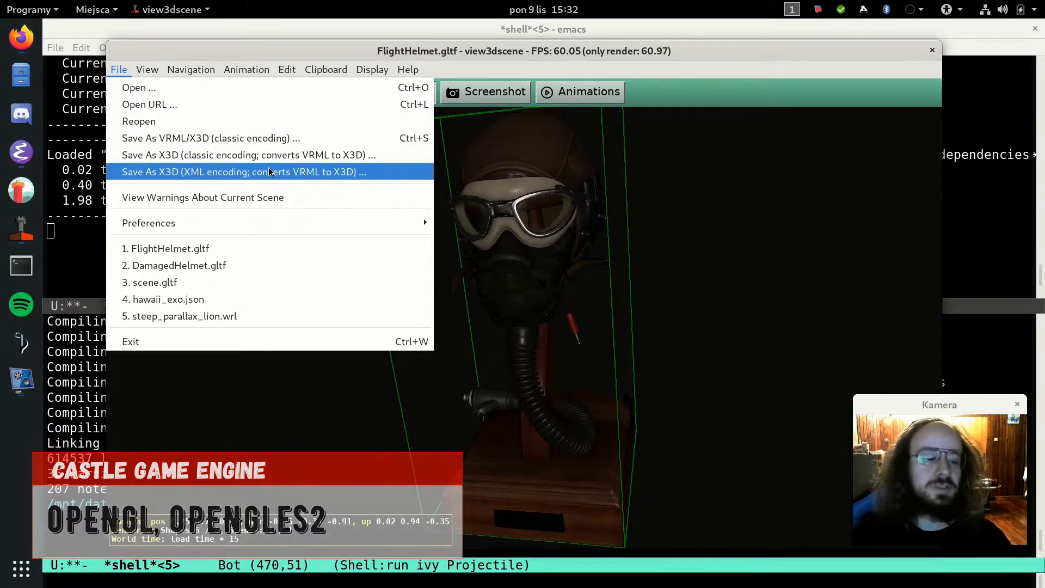
Load skinned_anim_run_animations_from_x3d.x3dv and trigger the figure's jump via its label
{"action": "left_click", "coordinate": [139, 87]}
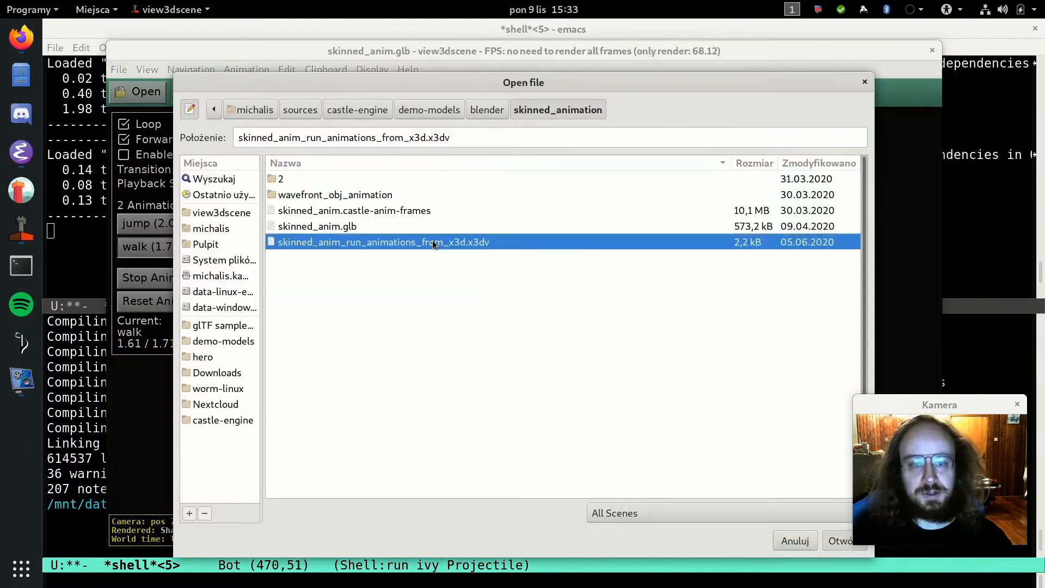
{"action": "left_click", "coordinate": [844, 540]}
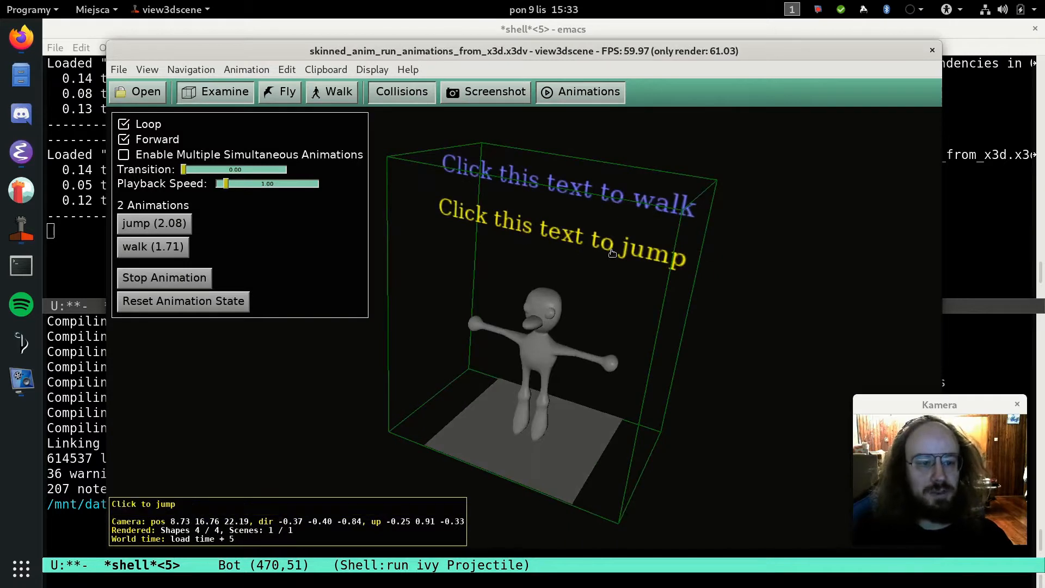
{"action": "left_click", "coordinate": [592, 244]}
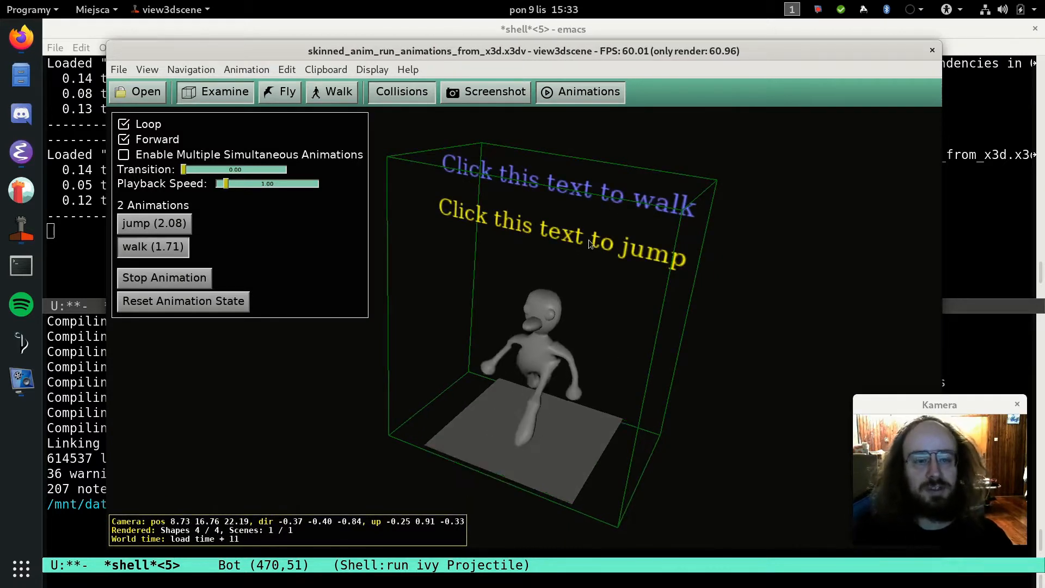
{"action": "mouse_move", "coordinate": [610, 195]}
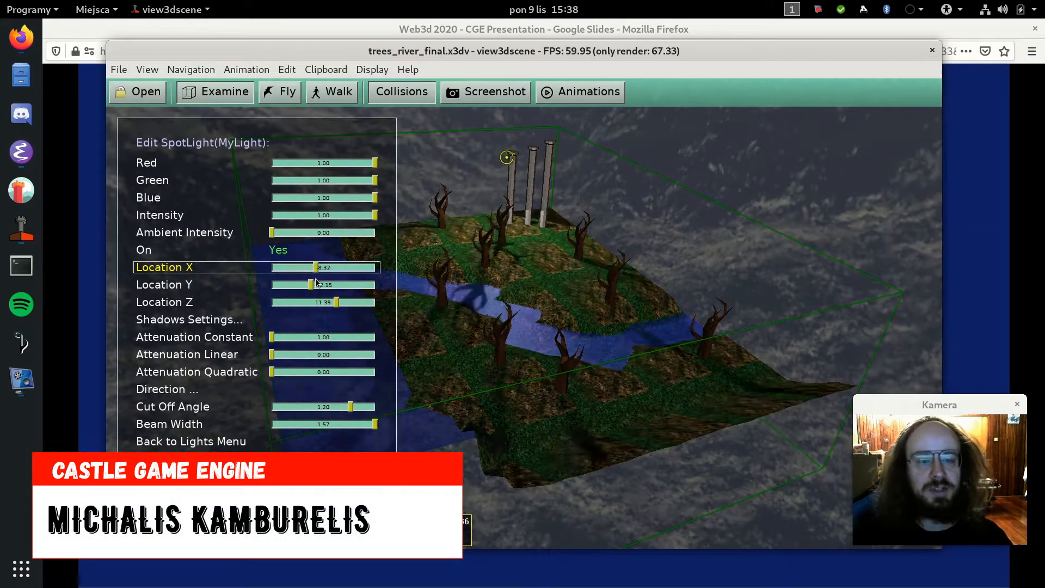
Shift the river and shrine spotlights' Location X, then switch off View > Headlight
{"action": "left_click_drag", "start_coordinate": [320, 268], "coordinate": [340, 268]}
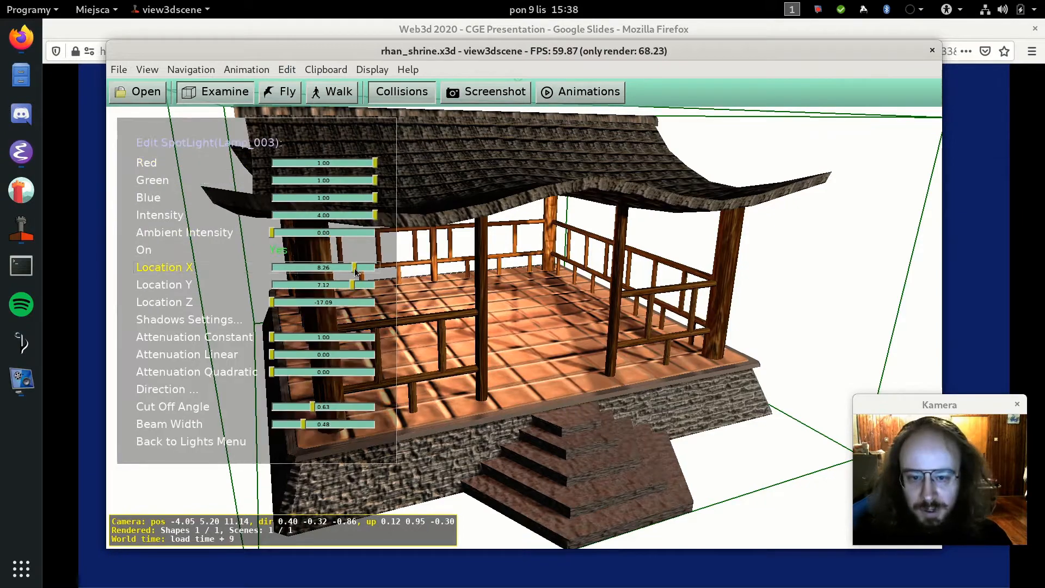
{"action": "left_click_drag", "start_coordinate": [355, 268], "coordinate": [349, 268]}
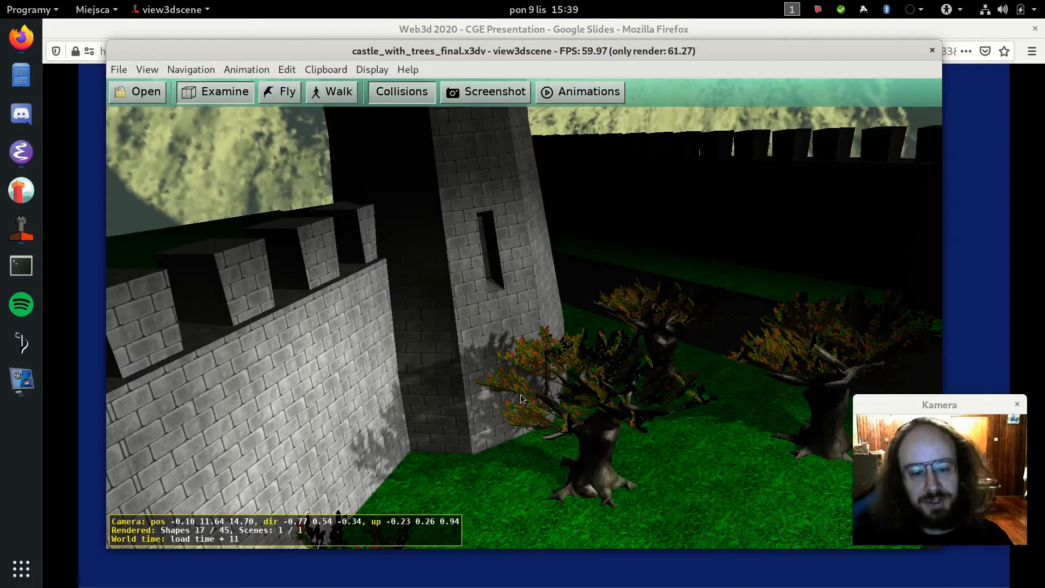
{"action": "left_click", "coordinate": [147, 69]}
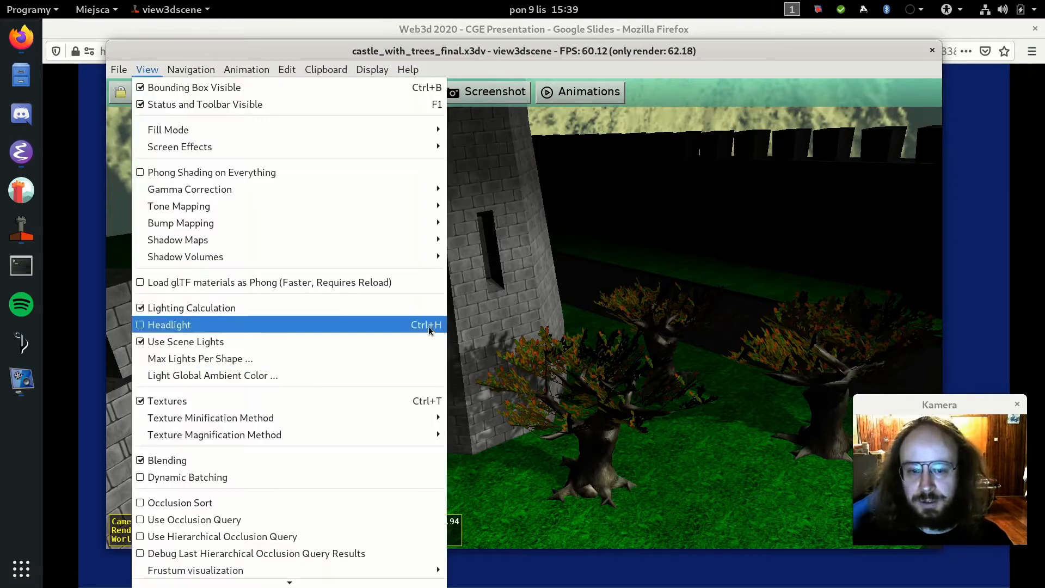
{"action": "left_click", "coordinate": [169, 325]}
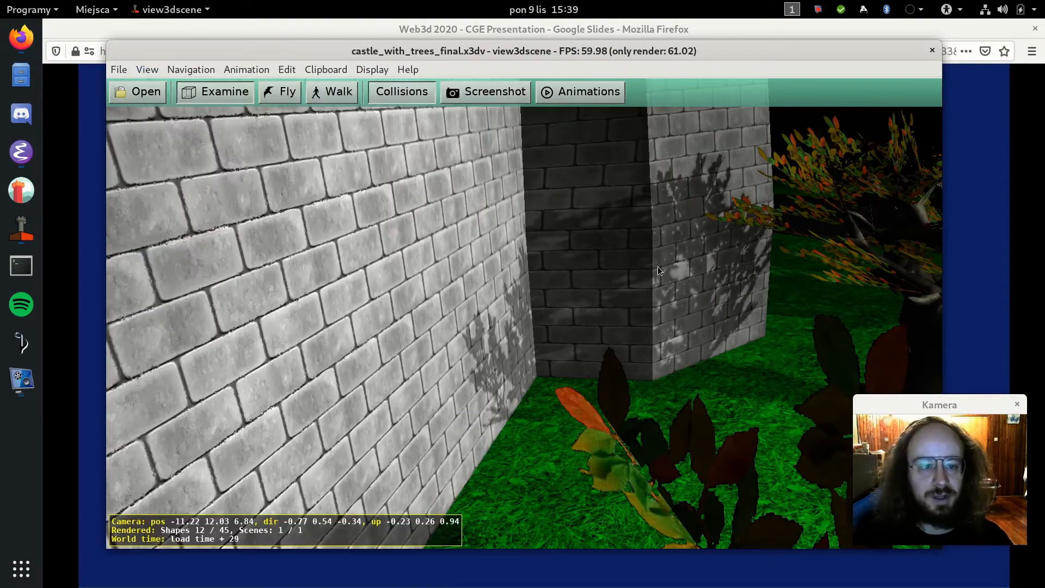
Load fountain.wrl from shadow_volumes and shift its point light's Location X
{"action": "left_click", "coordinate": [137, 91]}
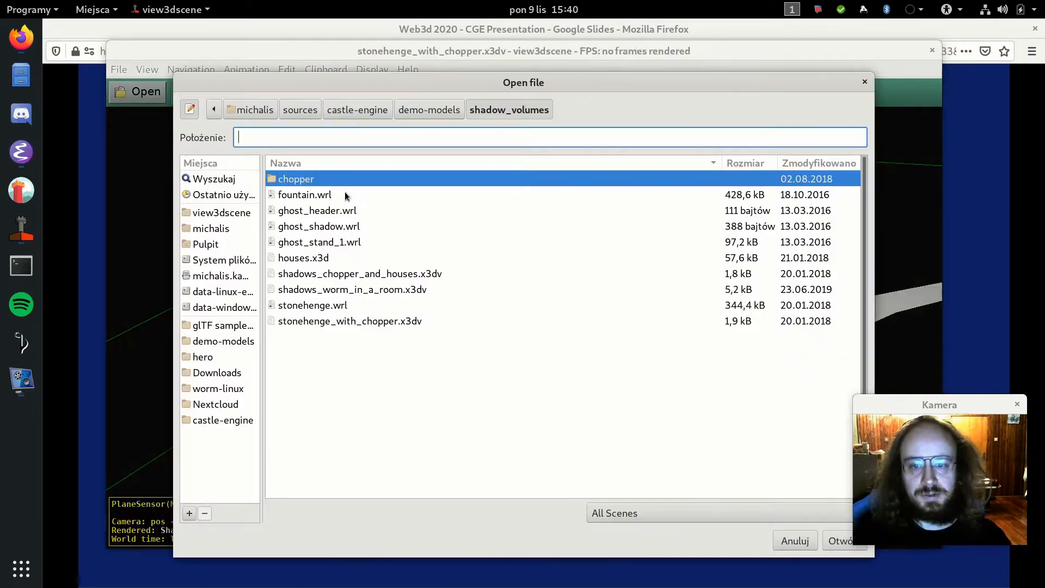
{"action": "double_click", "coordinate": [305, 194]}
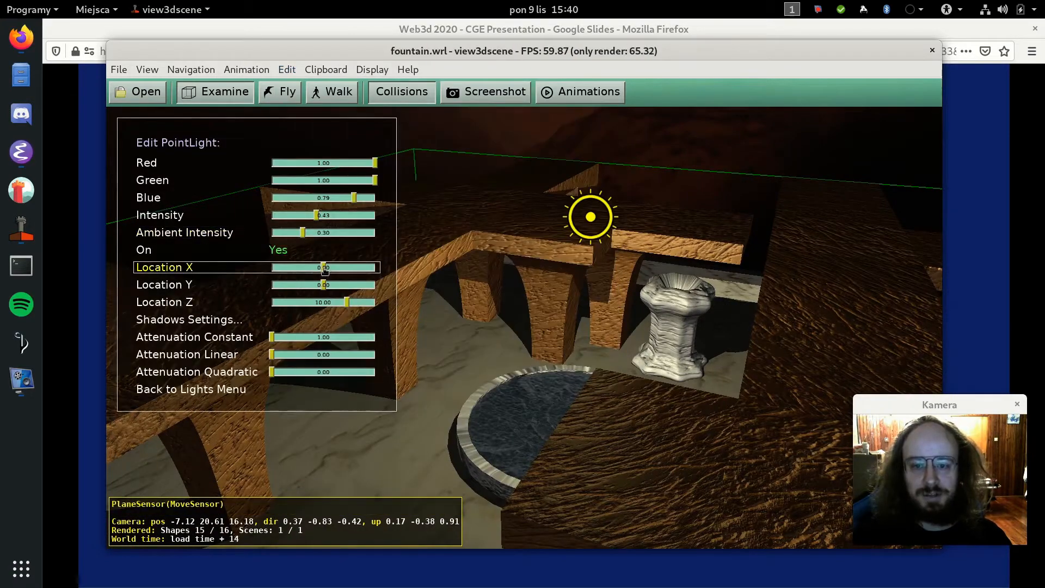
{"action": "left_click_drag", "start_coordinate": [322, 267], "coordinate": [327, 267]}
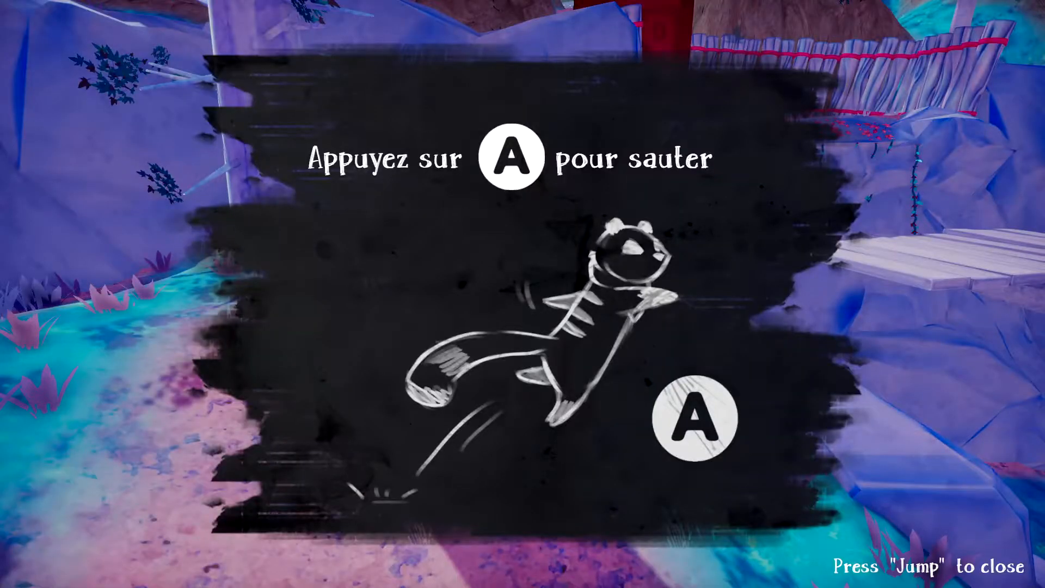
Dismiss the jump tutorial with Space, then choose an entry in Kryftolike's main menu
{"action": "key", "text": "space"}
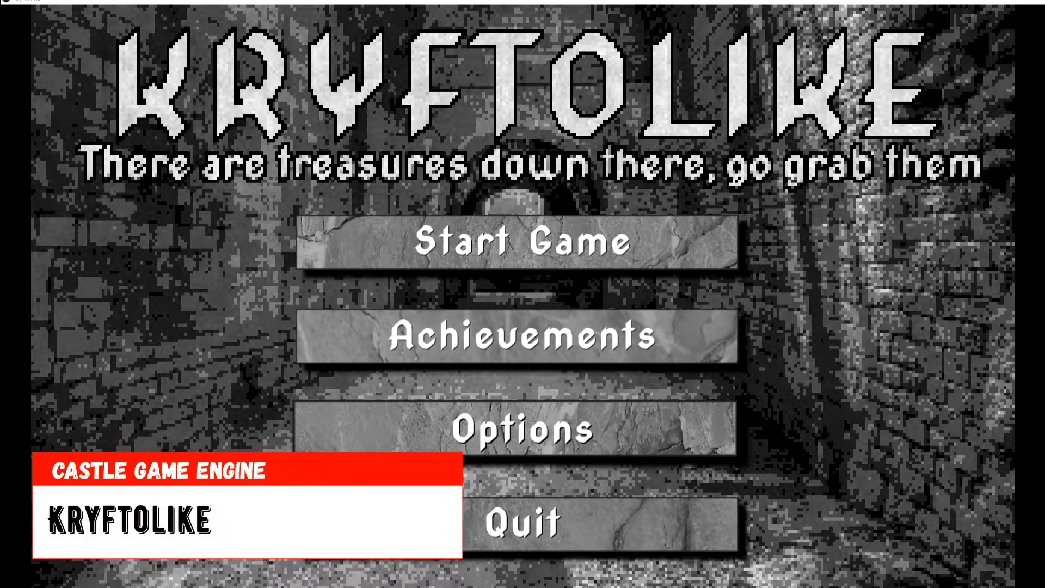
{"action": "left_click", "coordinate": [524, 244]}
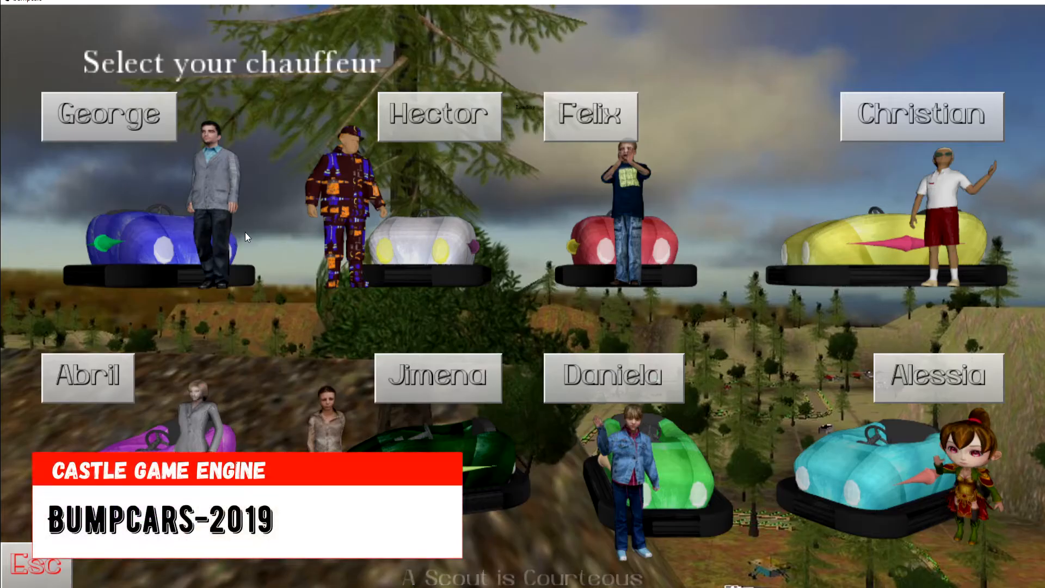
Pick George as chauffeur on Bumpcars 2019's driver selection screen
{"action": "left_click", "coordinate": [110, 115]}
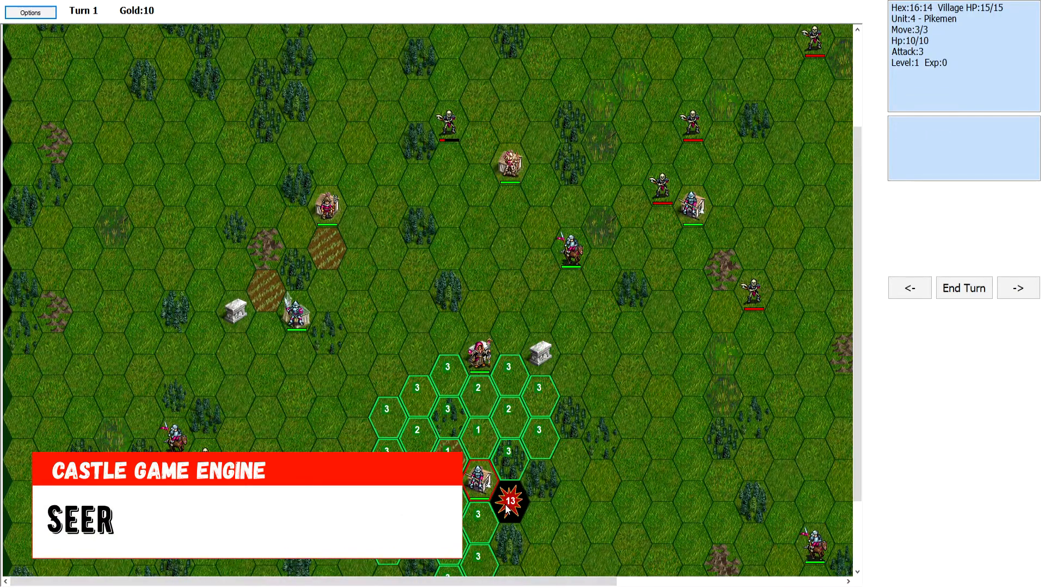
Attack the skeleton with the cavalry and check the hero's stats in turn one
{"action": "left_click", "coordinate": [514, 499]}
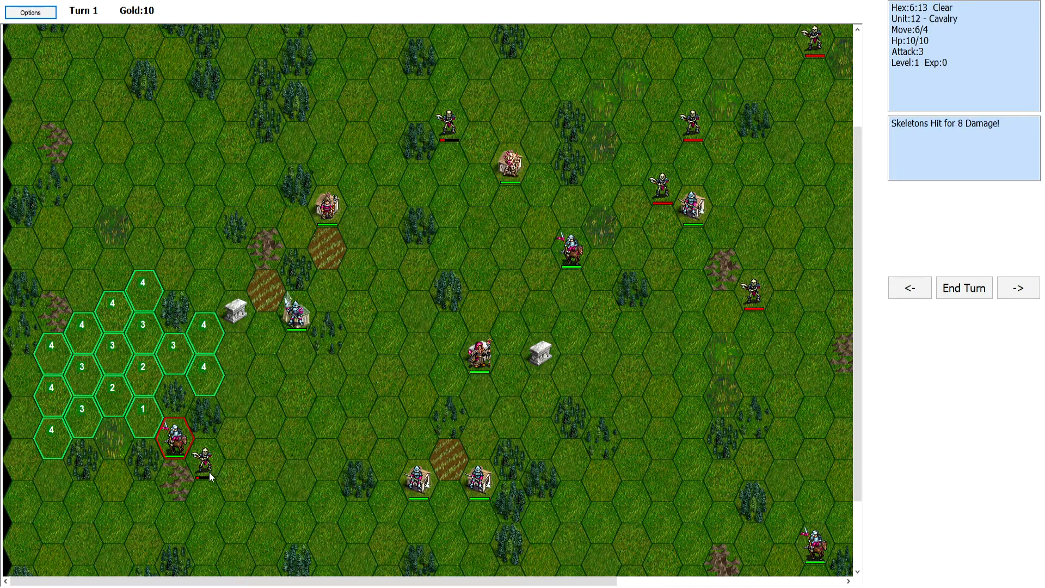
{"action": "left_click", "coordinate": [204, 470]}
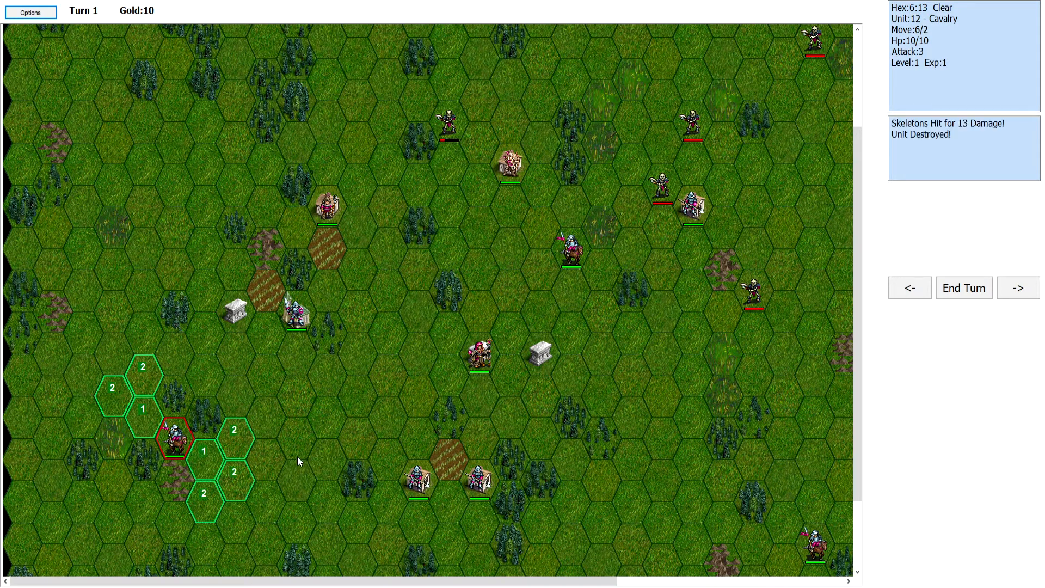
{"action": "left_click", "coordinate": [690, 209]}
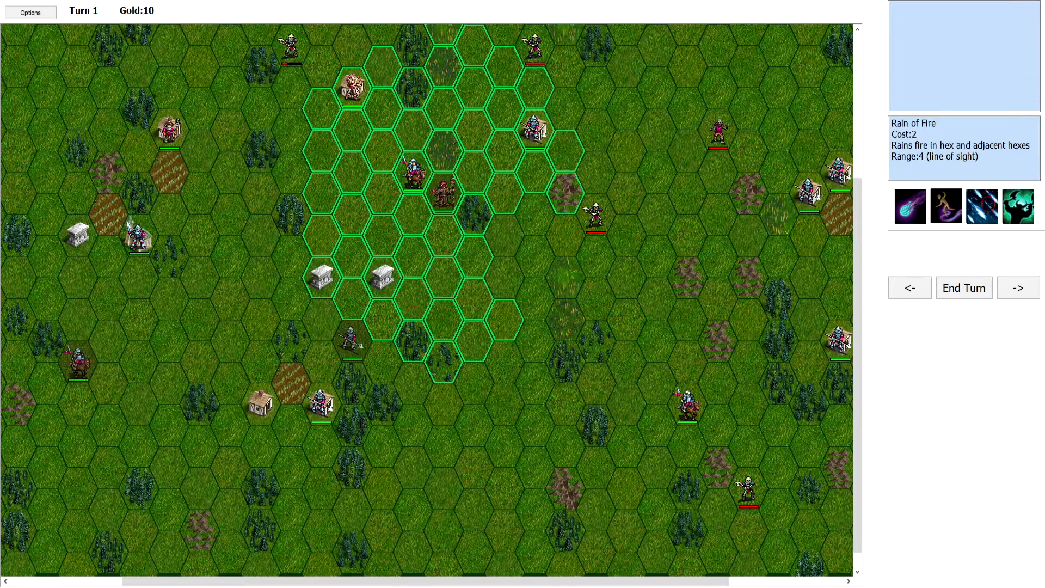
{"action": "left_click", "coordinate": [509, 356]}
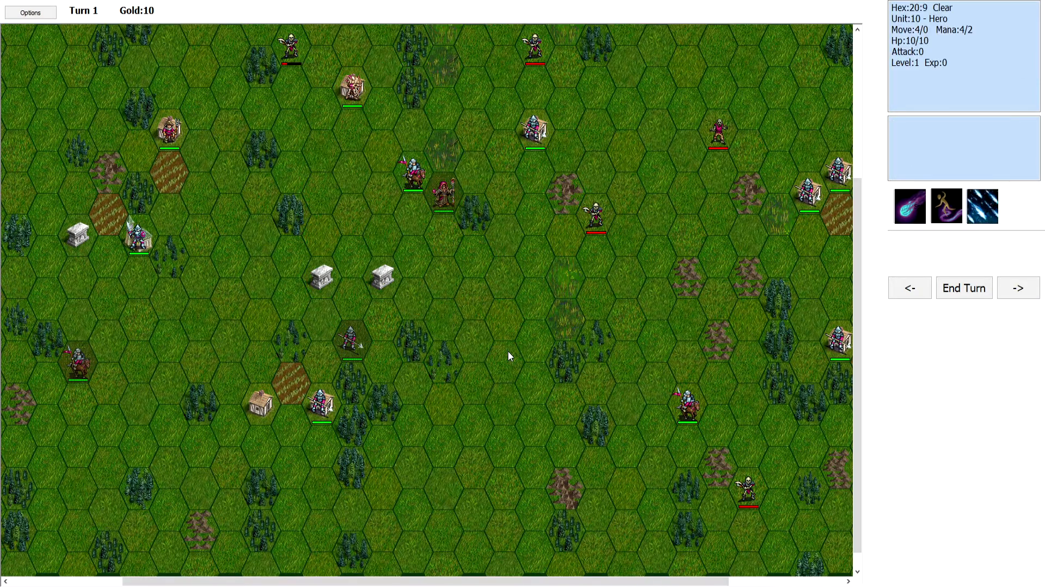
End turn one, then select the pikemen and order them to move
{"action": "left_click", "coordinate": [964, 287]}
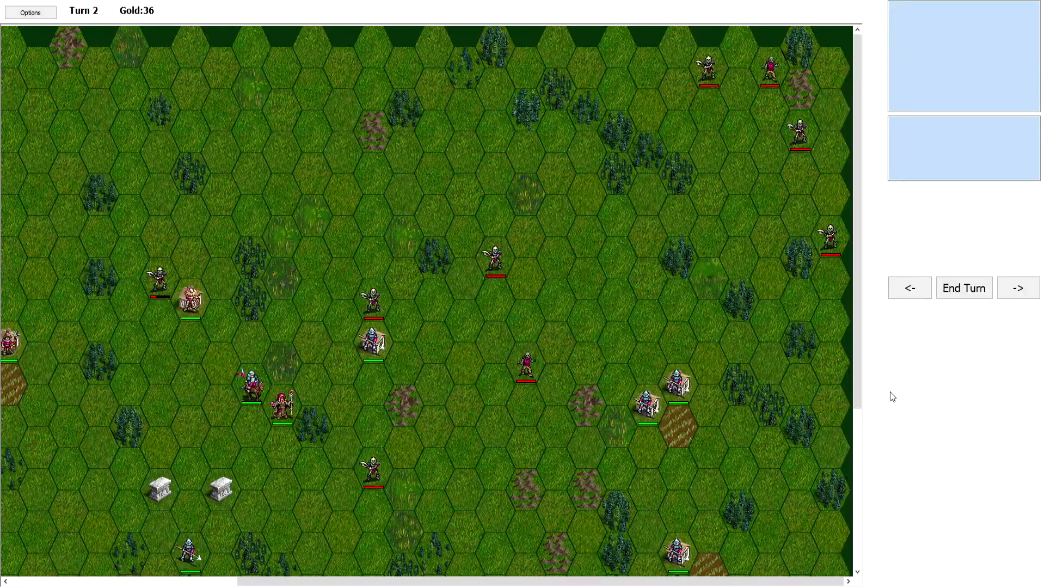
{"action": "left_click", "coordinate": [369, 342]}
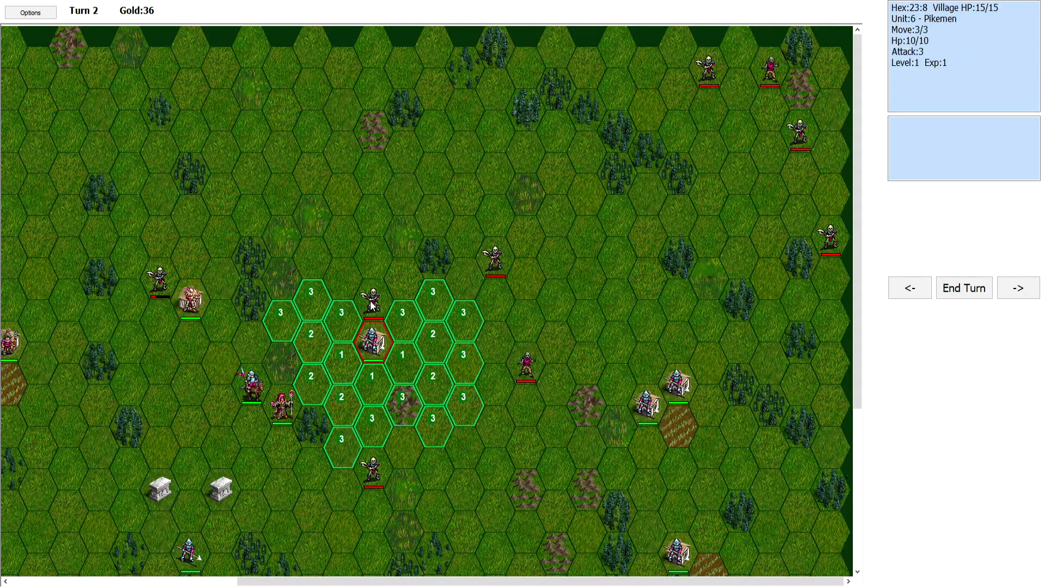
{"action": "left_click", "coordinate": [371, 298]}
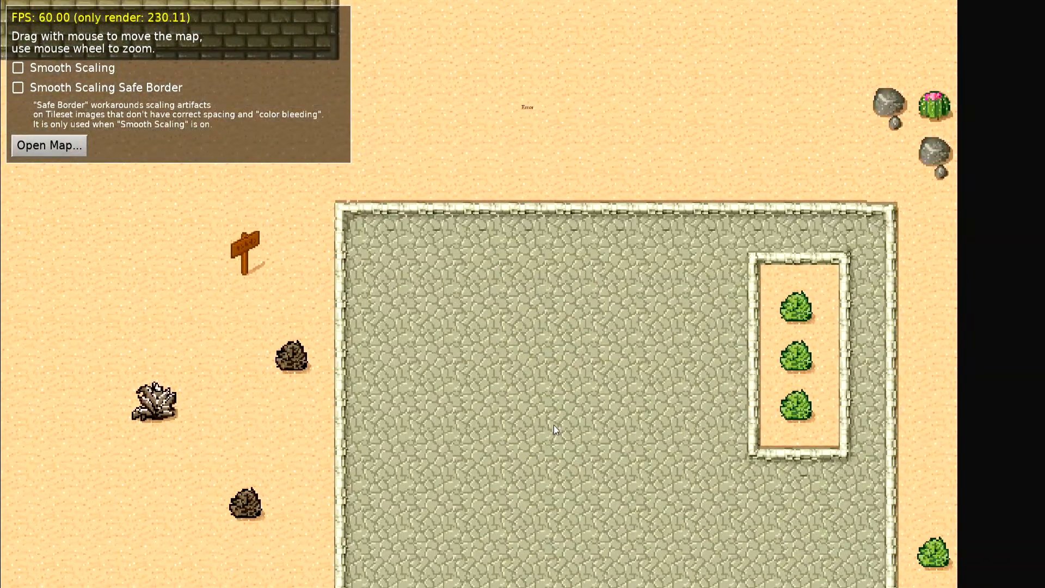
Pan and zoom out over the desert tile map
{"action": "left_click_drag", "start_coordinate": [556, 430], "coordinate": [768, 527]}
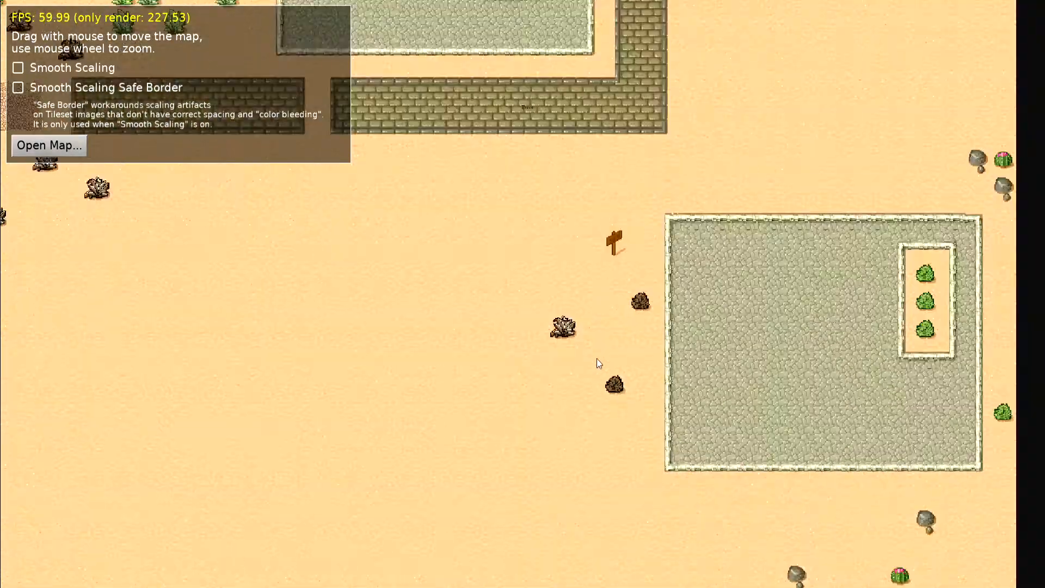
{"action": "scroll", "scroll_direction": "down", "scroll_amount": 3}
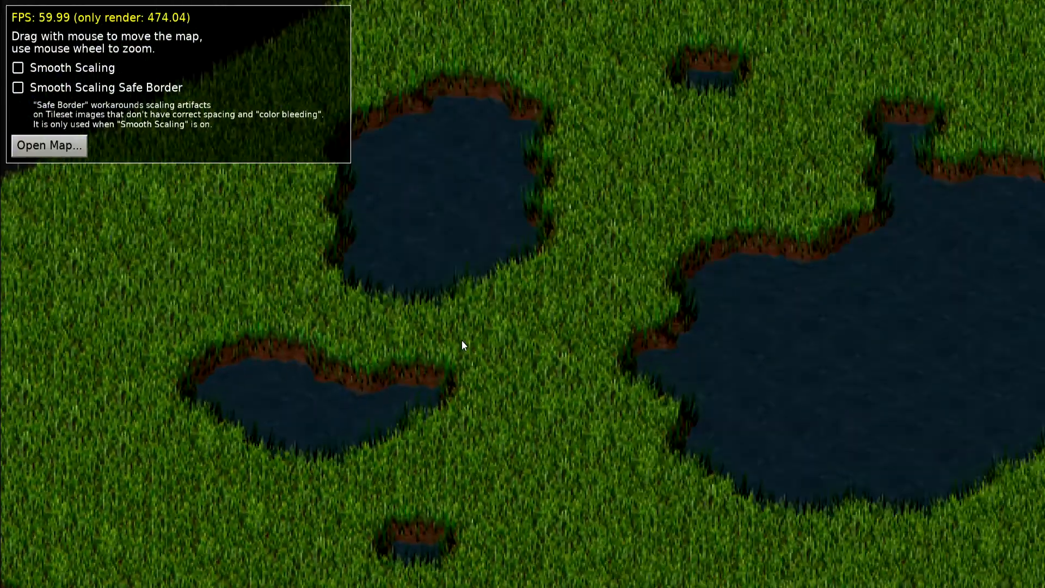
Pan across the grassland ponds, zoom out, and bring up Open Map... for another map
{"action": "left_click_drag", "start_coordinate": [464, 345], "coordinate": [635, 429]}
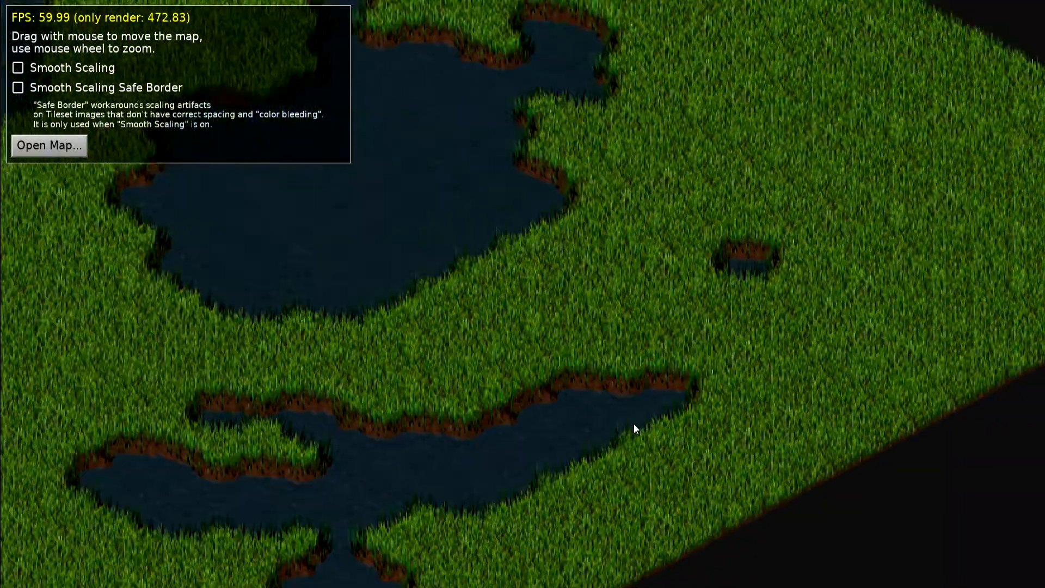
{"action": "left_click_drag", "start_coordinate": [634, 429], "coordinate": [718, 13]}
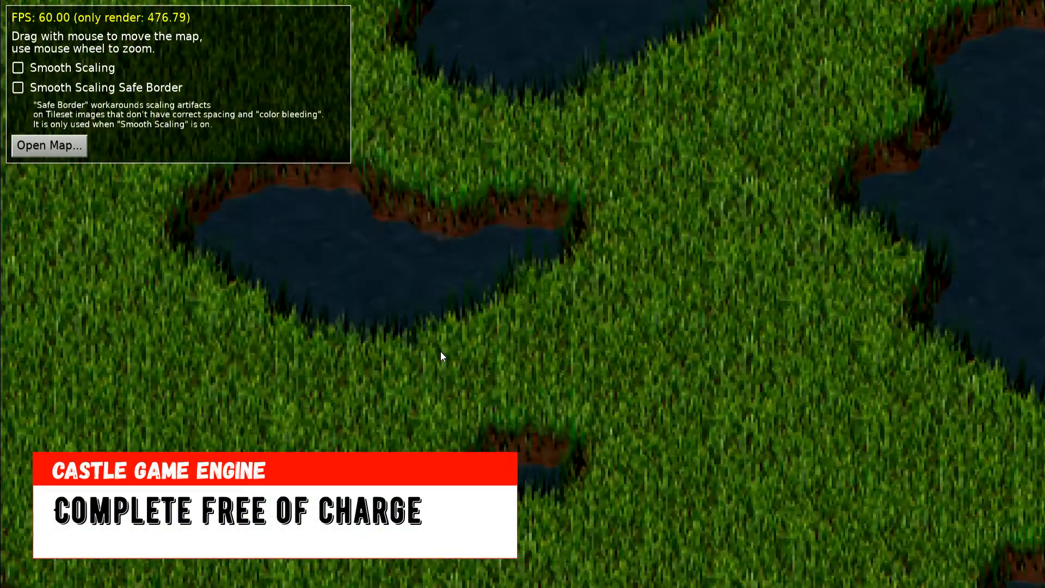
{"action": "scroll", "scroll_direction": "down", "scroll_amount": 3}
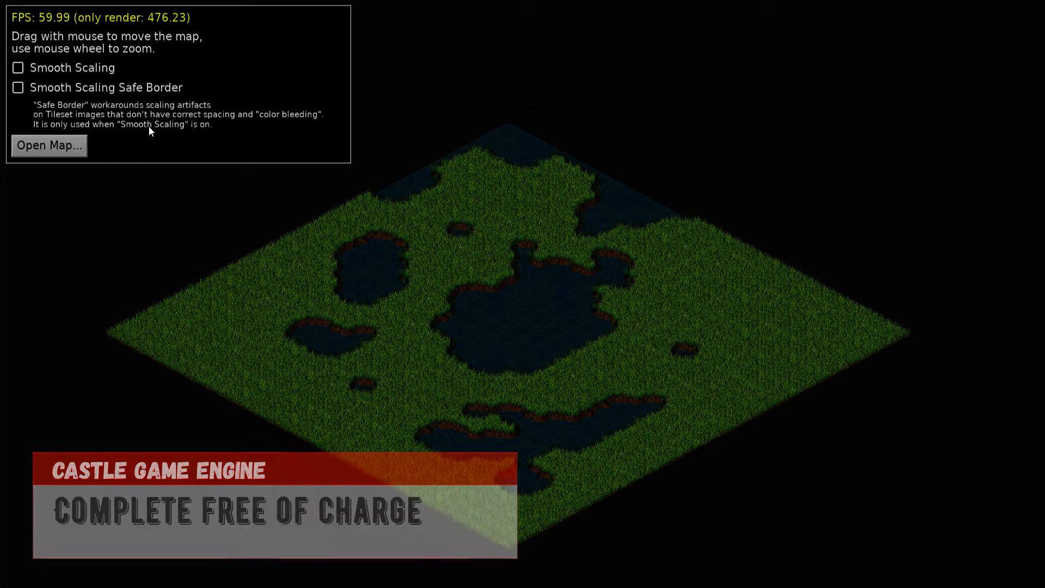
{"action": "left_click", "coordinate": [48, 146]}
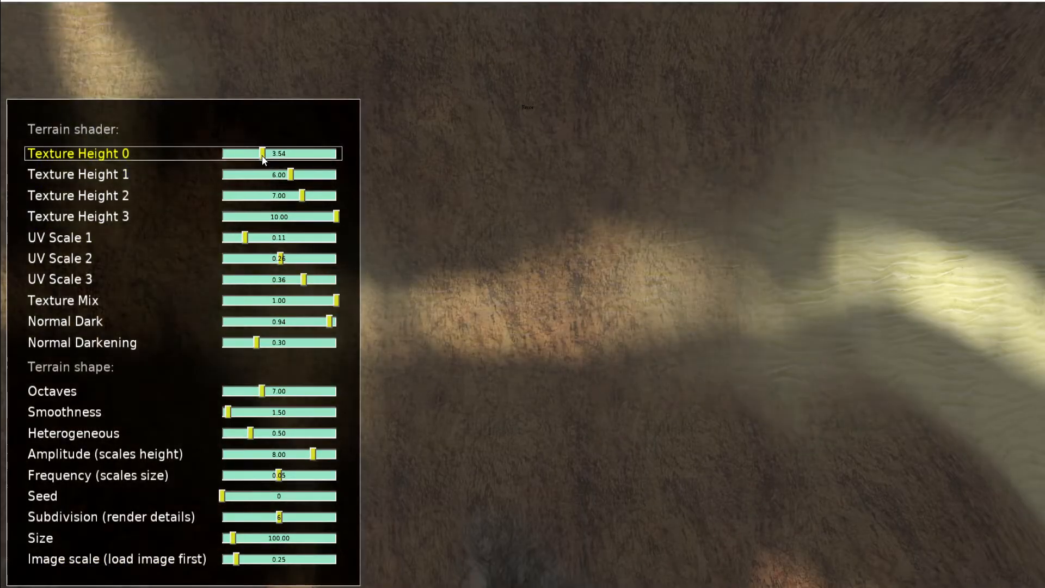
Adjust Texture Height 0 and 1 sliders to about 4.8 so sand bands widen
{"action": "left_click_drag", "start_coordinate": [260, 153], "coordinate": [298, 153]}
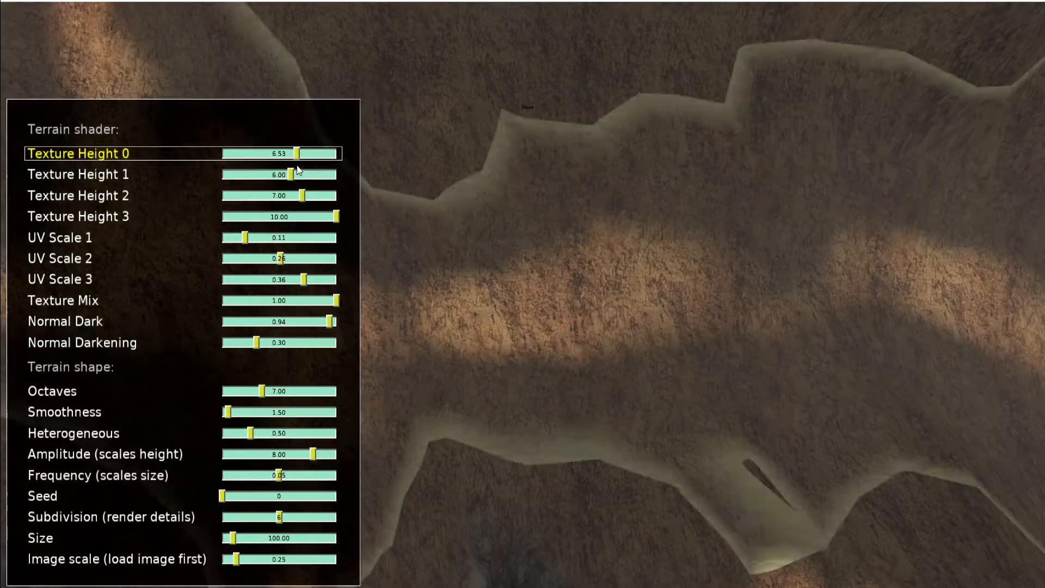
{"action": "left_click_drag", "start_coordinate": [296, 153], "coordinate": [273, 154]}
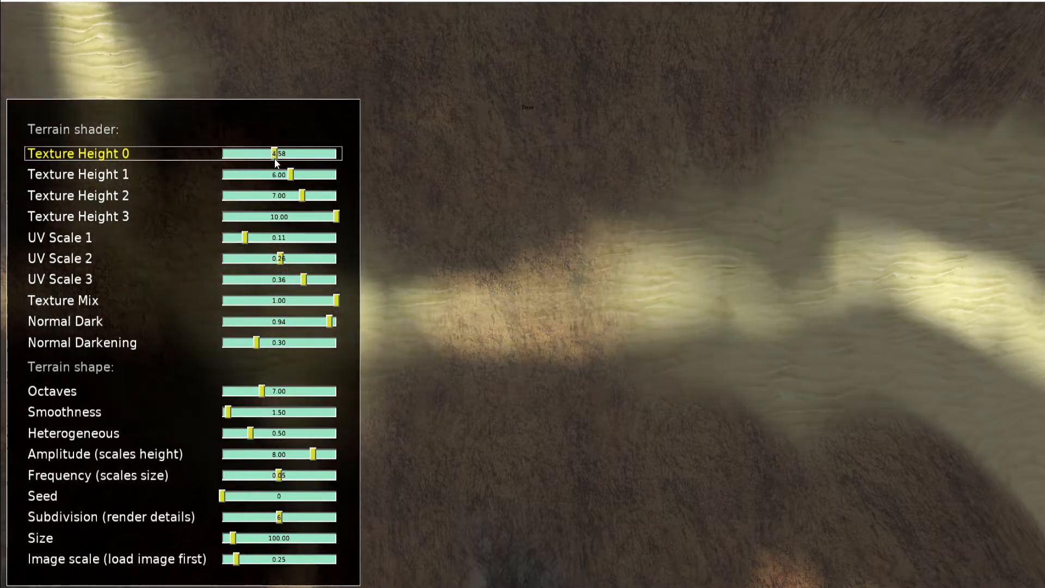
{"action": "left_click_drag", "start_coordinate": [286, 174], "coordinate": [257, 174]}
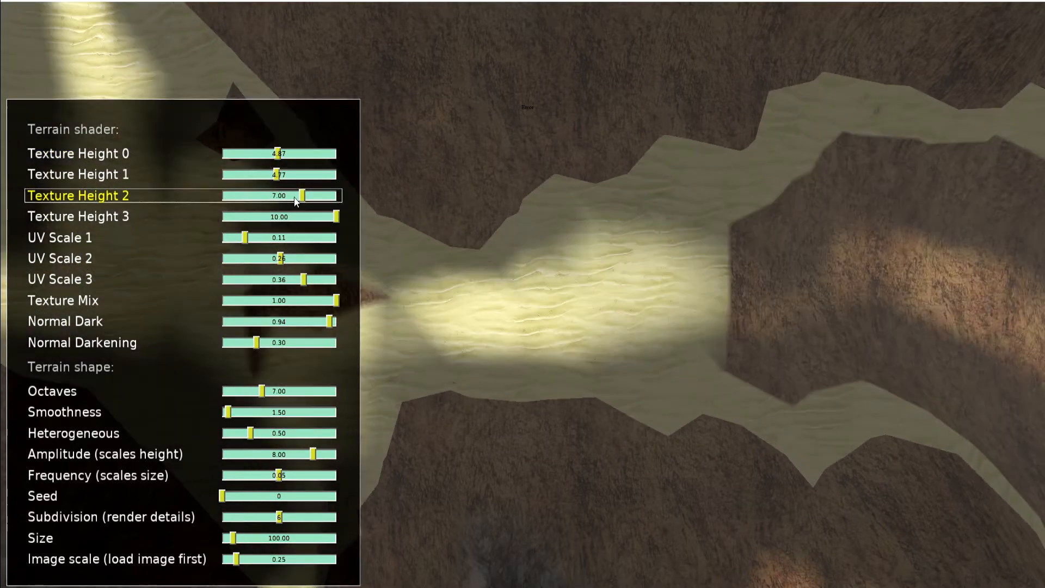
{"action": "left_click_drag", "start_coordinate": [301, 195], "coordinate": [336, 195]}
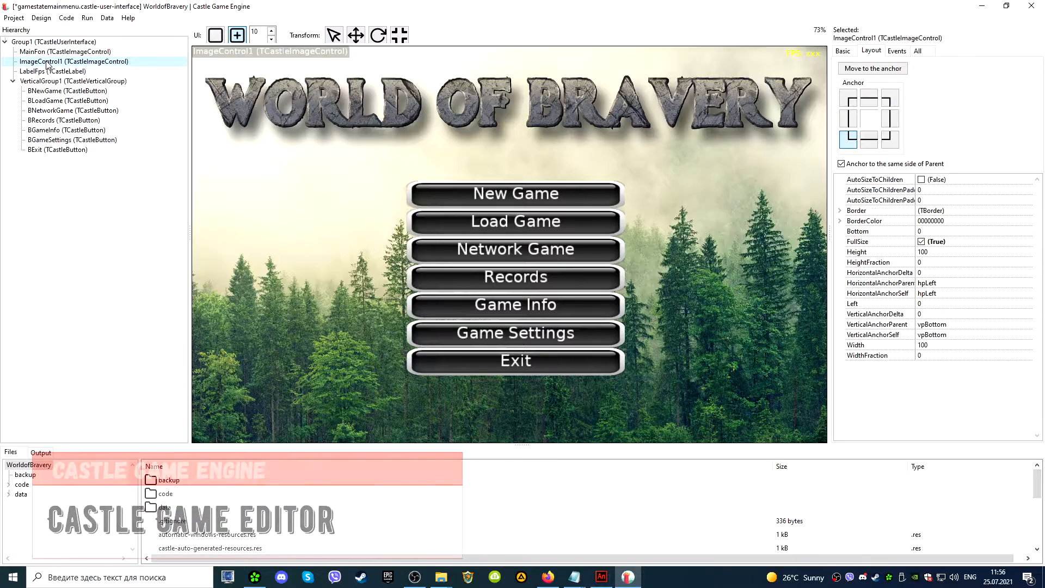
Select the root Group1 and browse into the project's code folder with its Pascal units
{"action": "left_click", "coordinate": [44, 42]}
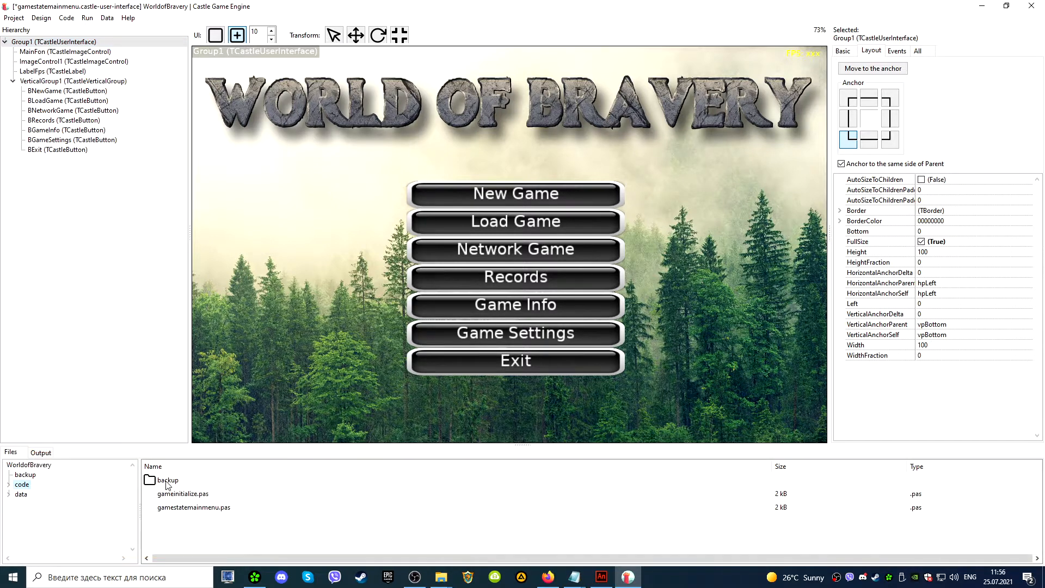
{"action": "left_click", "coordinate": [19, 494]}
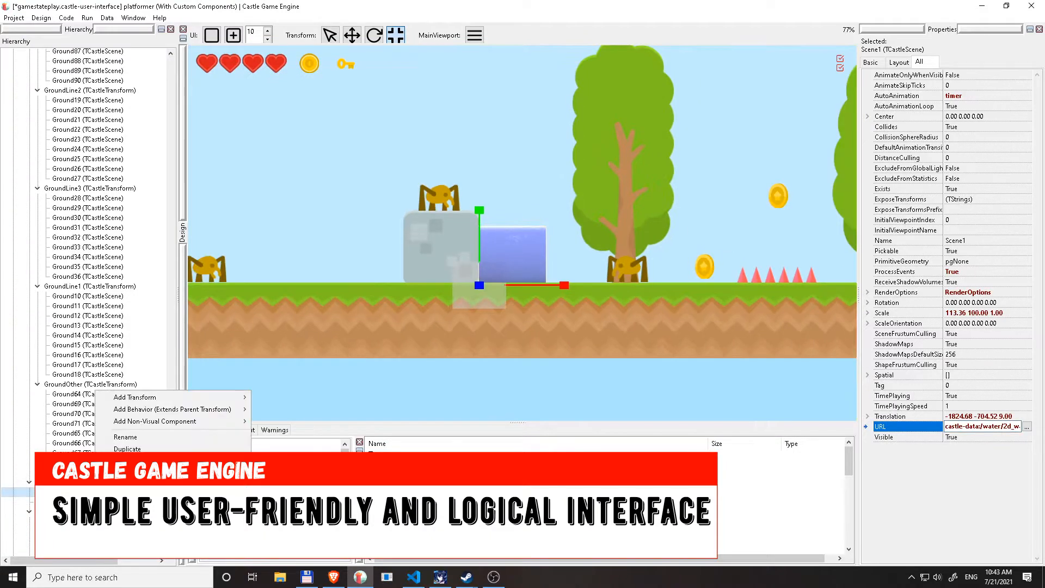
Bring up the Hierarchy context menu, then select a gold coin in the level to see its properties
{"action": "left_click", "coordinate": [63, 551]}
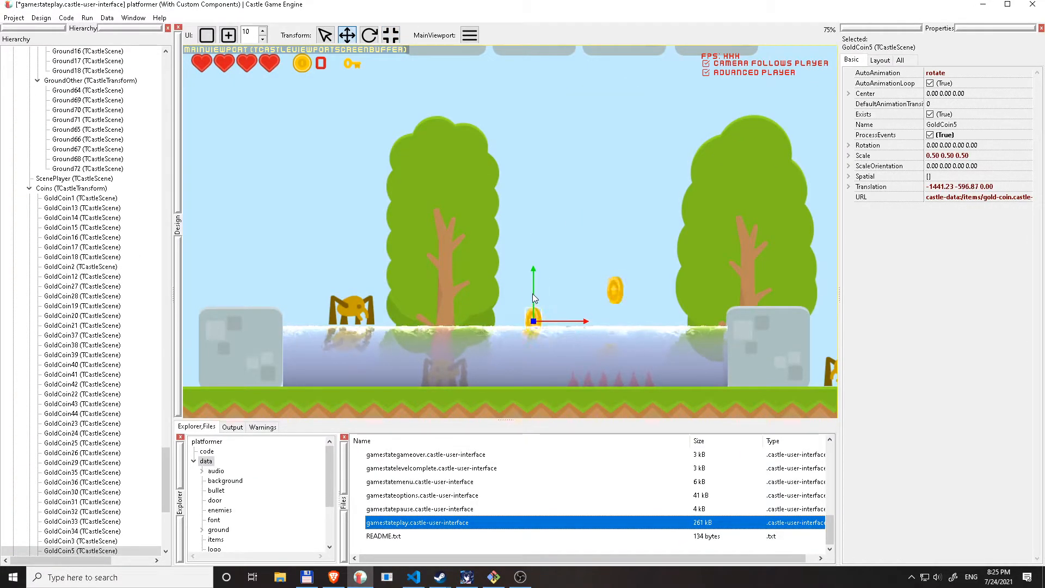
{"action": "left_click", "coordinate": [614, 289]}
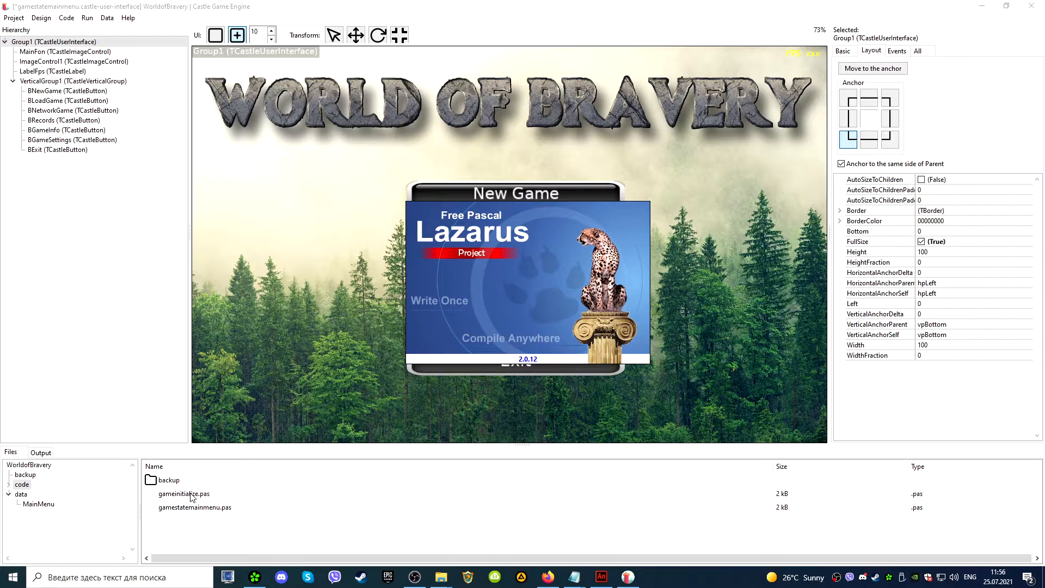
Open gameinitialize.pas so Lazarus launches to edit it
{"action": "double_click", "coordinate": [183, 494]}
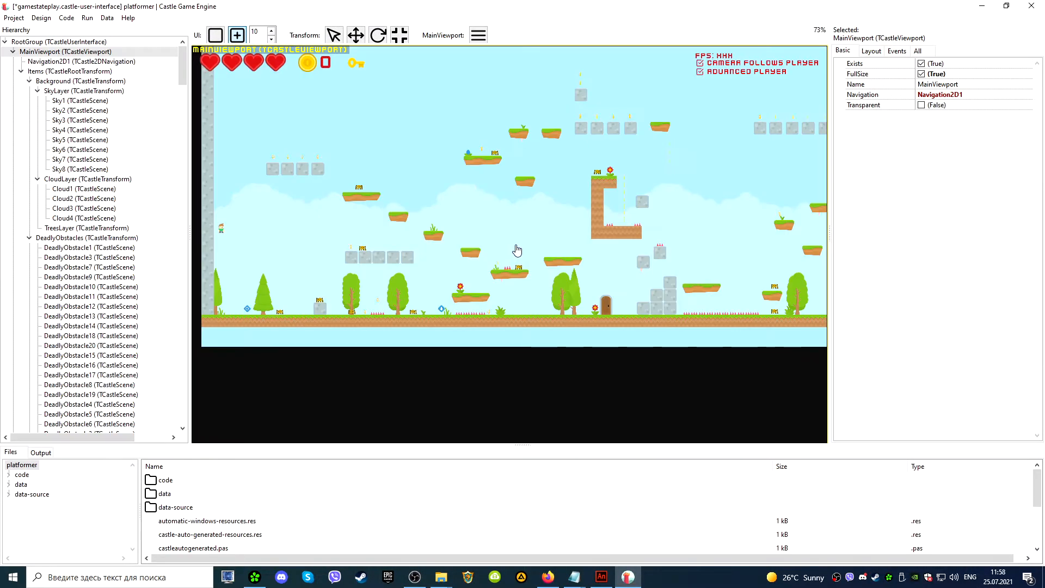
{"action": "left_click", "coordinate": [216, 34]}
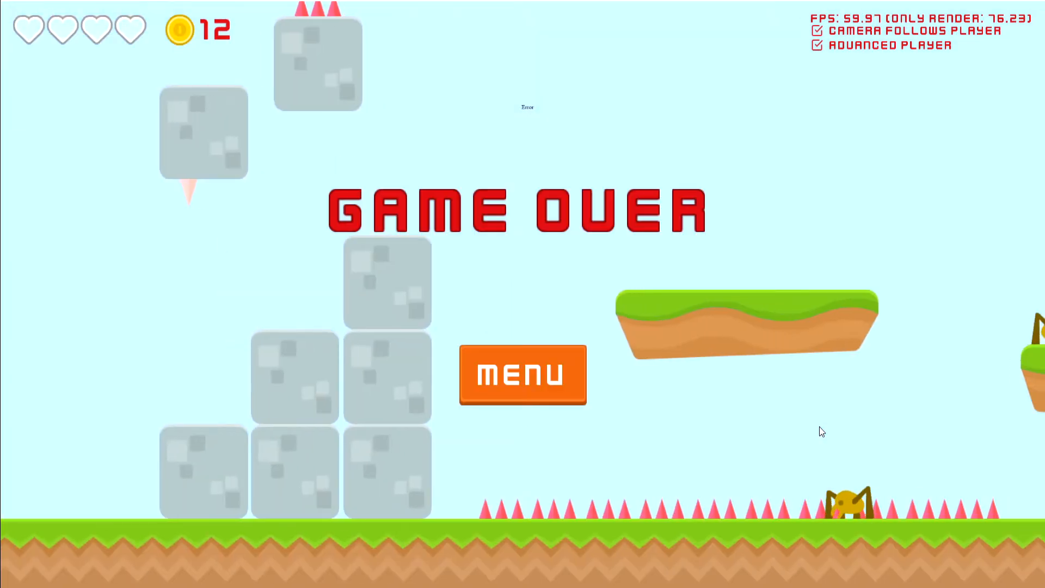
Launch the Aliens vs Humans demo, start a hexagonal map match and return to its map menu
{"action": "left_click", "coordinate": [521, 374]}
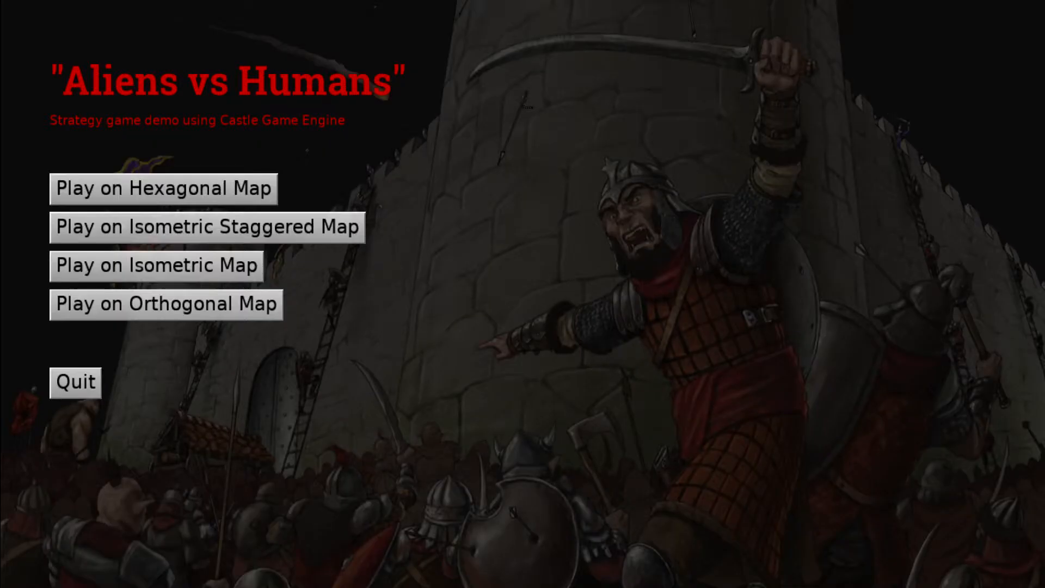
{"action": "left_click", "coordinate": [163, 187]}
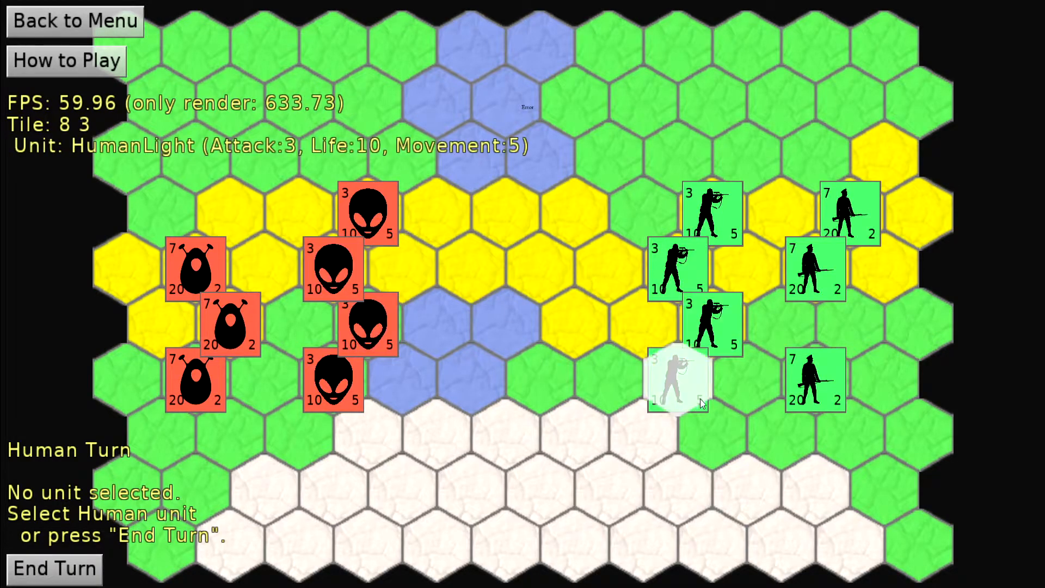
{"action": "left_click", "coordinate": [674, 379]}
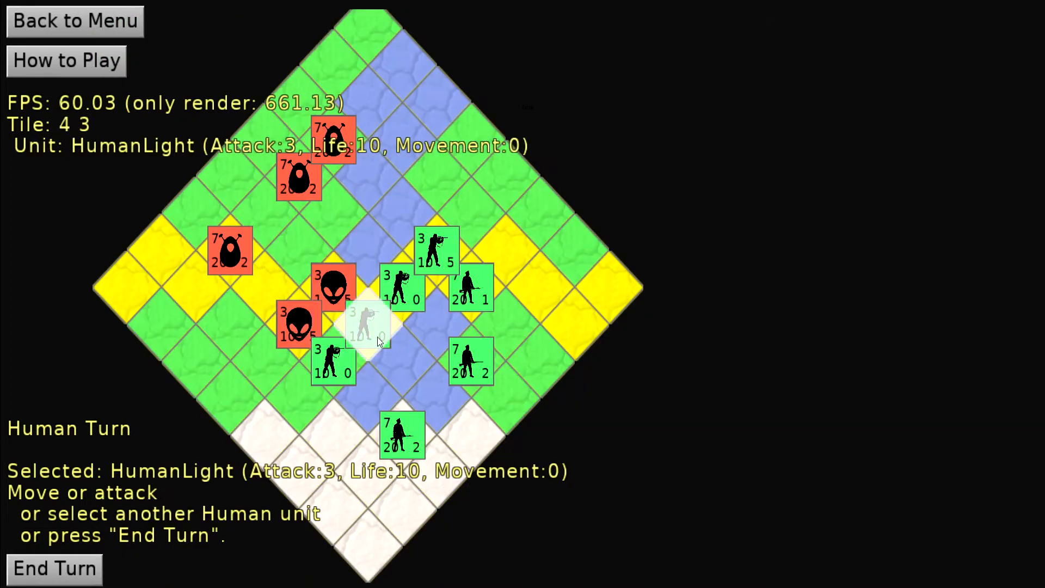
{"action": "left_click", "coordinate": [74, 22]}
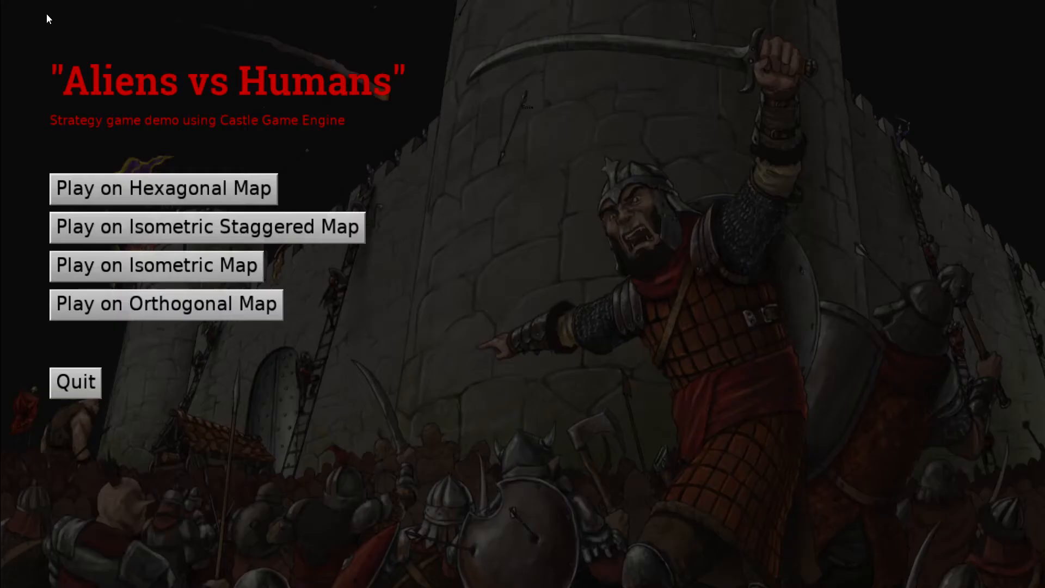
{"action": "left_click", "coordinate": [166, 302]}
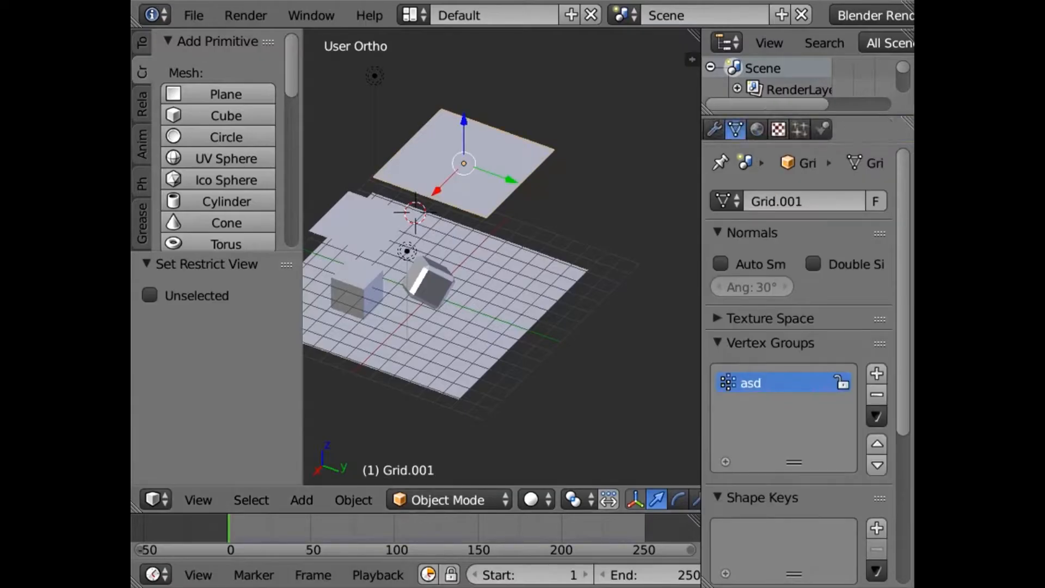
View Grid.001's Cloth physics settings, then Cube.001's Collision settings
{"action": "left_click", "coordinate": [823, 130]}
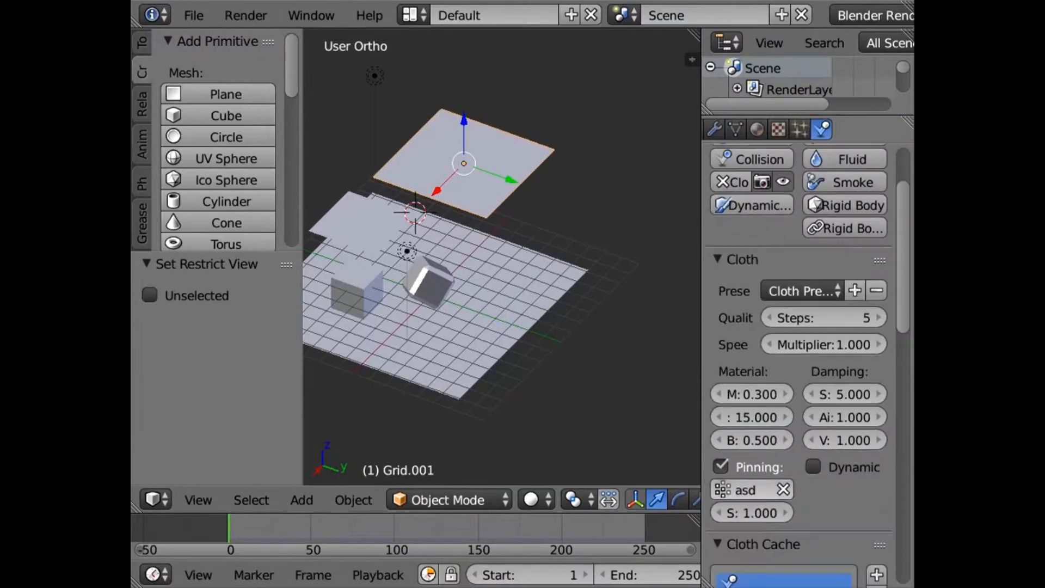
{"action": "left_click", "coordinate": [449, 499]}
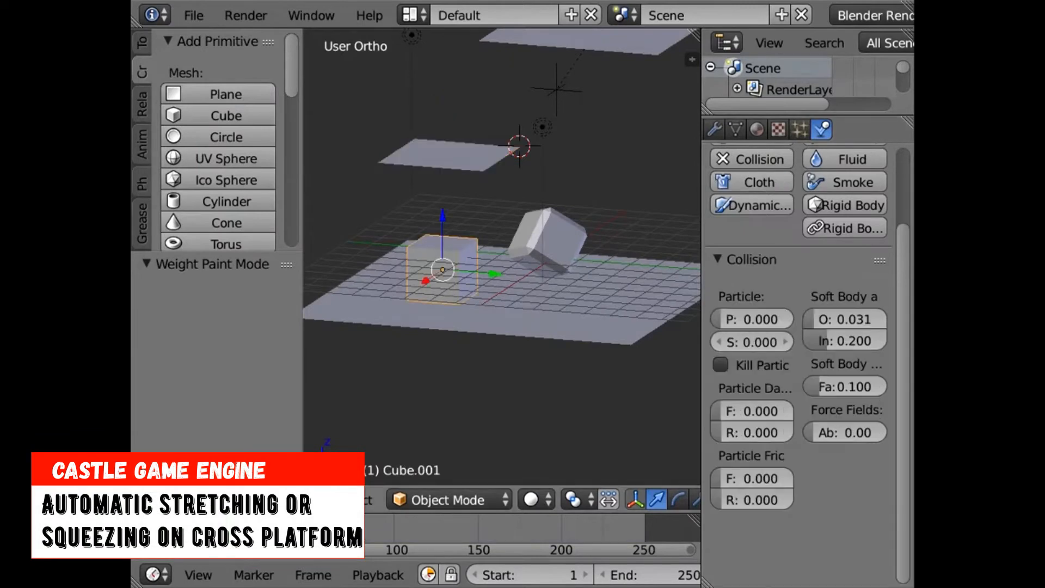
{"action": "left_click", "coordinate": [750, 181]}
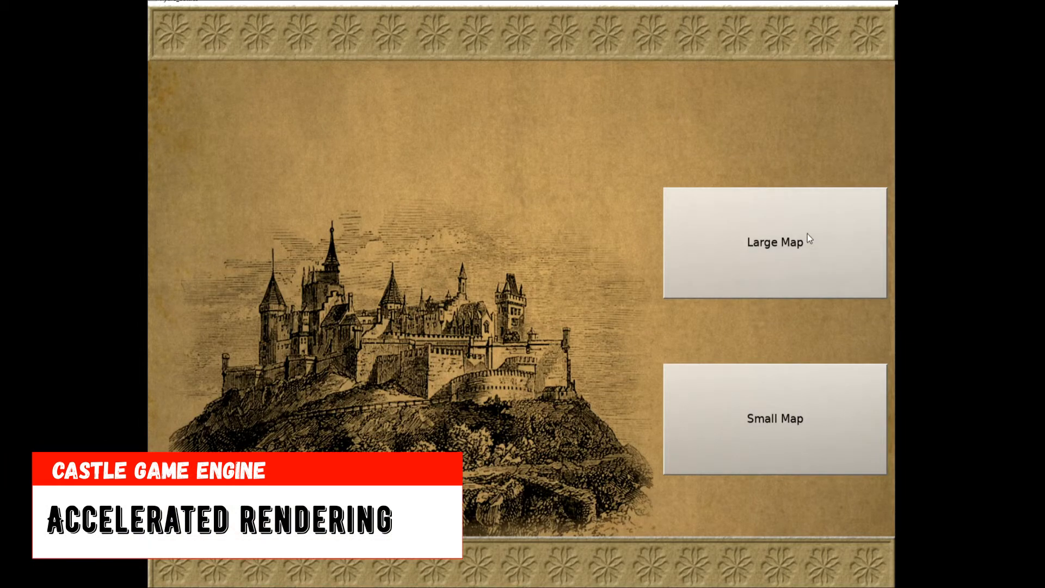
Start the castle strategy demo on the Large Map
{"action": "left_click", "coordinate": [775, 242]}
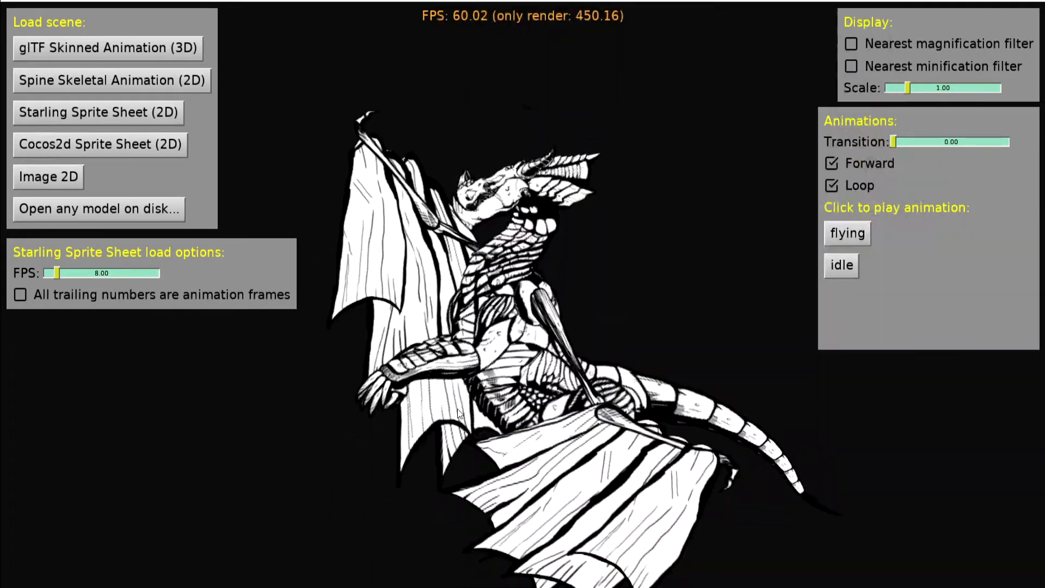
Toggle forward playback, switch the dragon to nearest minification filtering and set sprite FPS to 60
{"action": "left_click", "coordinate": [829, 163]}
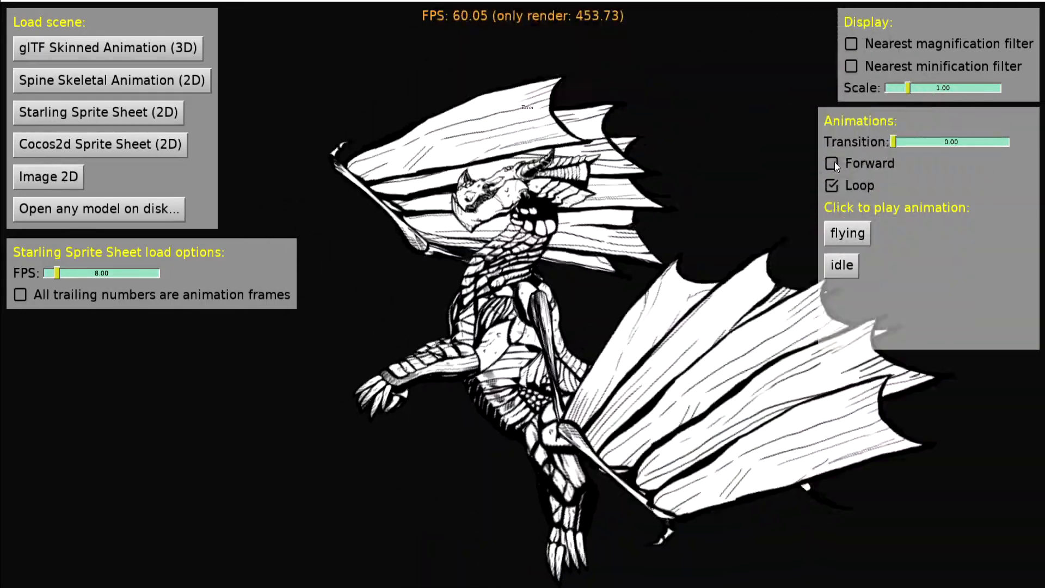
{"action": "left_click", "coordinate": [830, 164]}
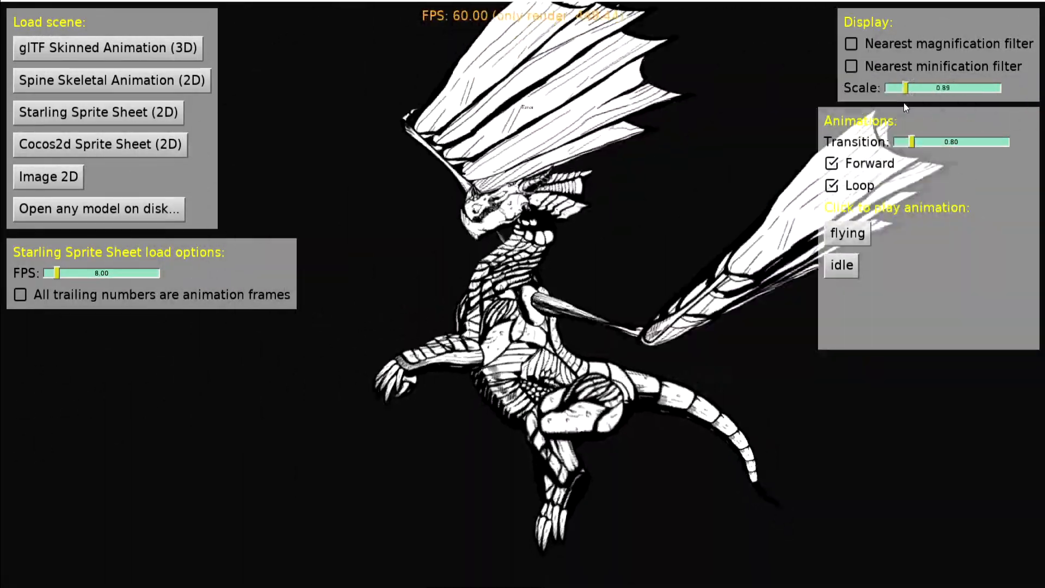
{"action": "left_click", "coordinate": [849, 44]}
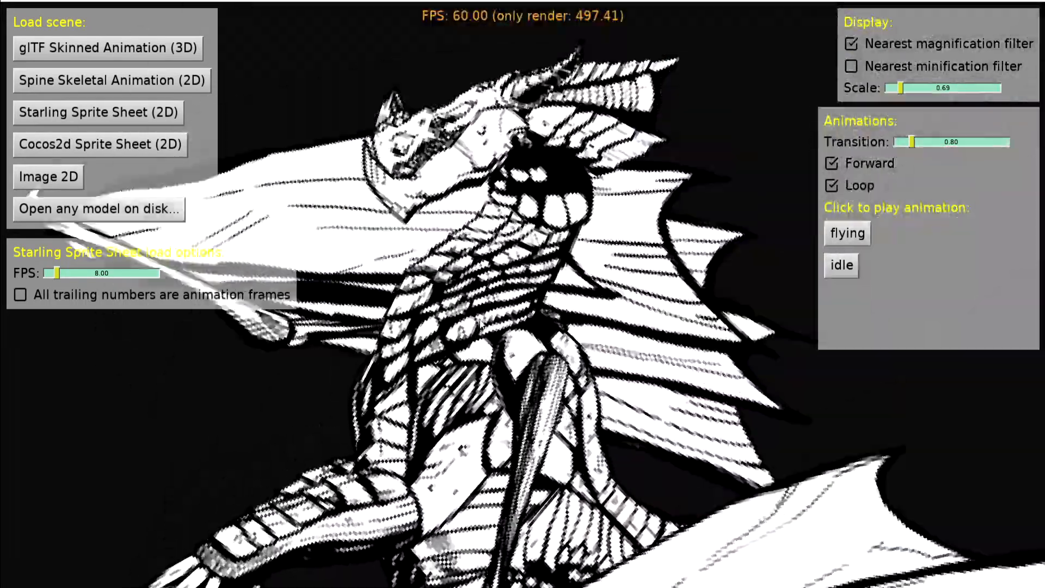
{"action": "left_click", "coordinate": [851, 45]}
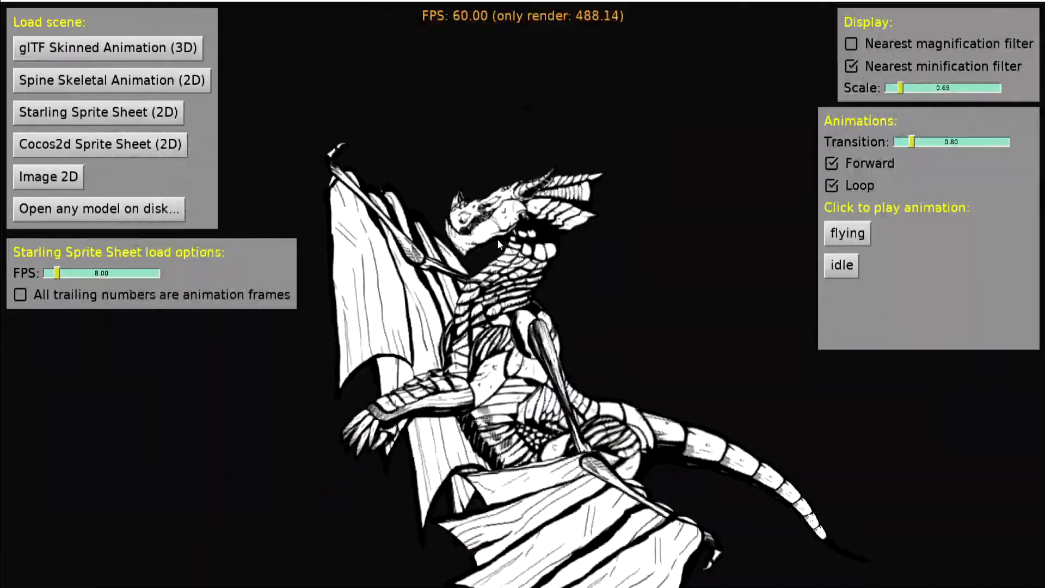
{"action": "left_click_drag", "start_coordinate": [56, 273], "coordinate": [147, 273]}
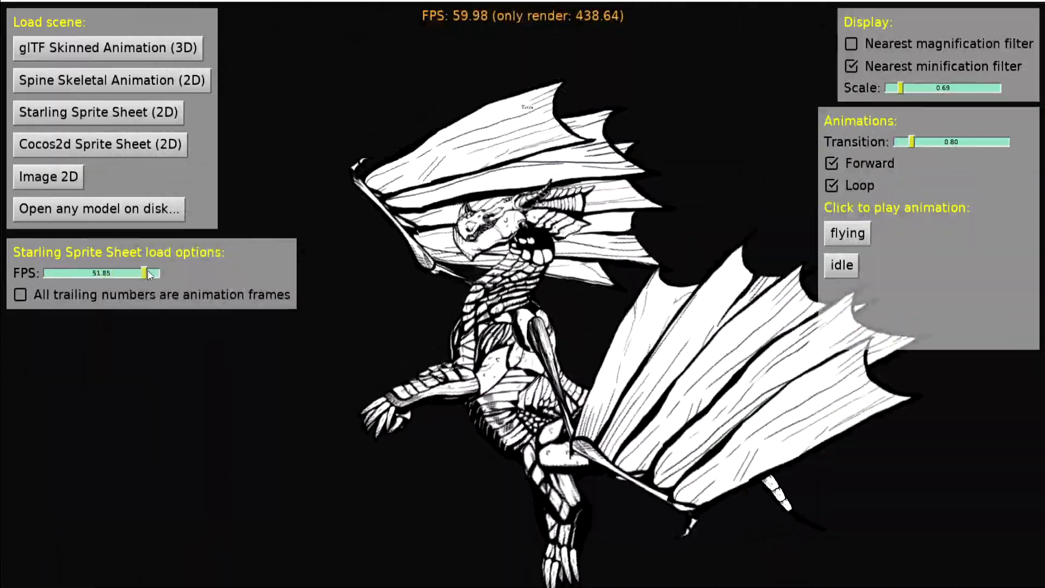
{"action": "left_click_drag", "start_coordinate": [144, 272], "coordinate": [160, 272]}
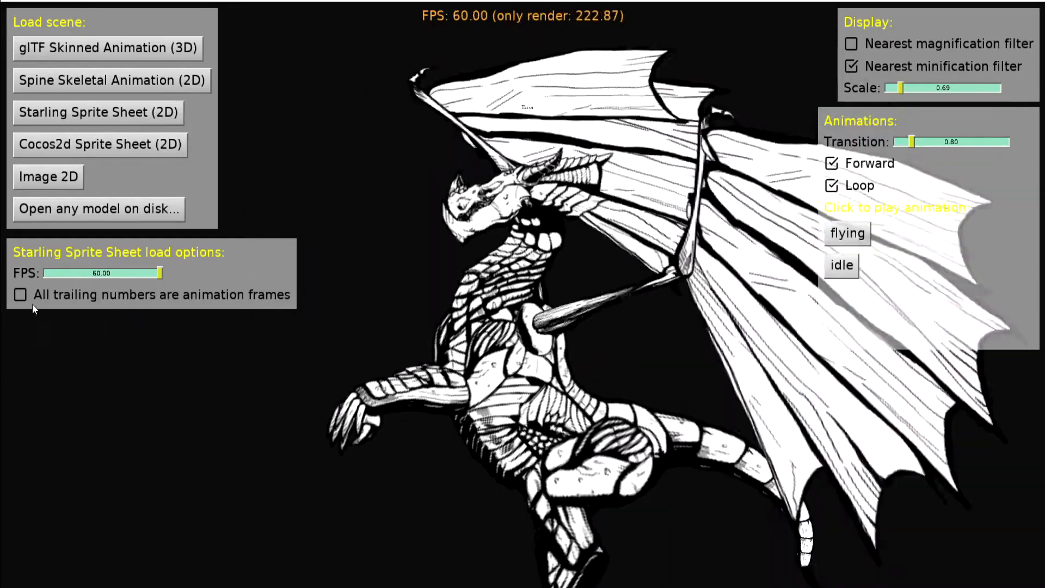
Load the glTF Skinned Animation (3D) zombie scene in place of the dragon
{"action": "left_click", "coordinate": [126, 49]}
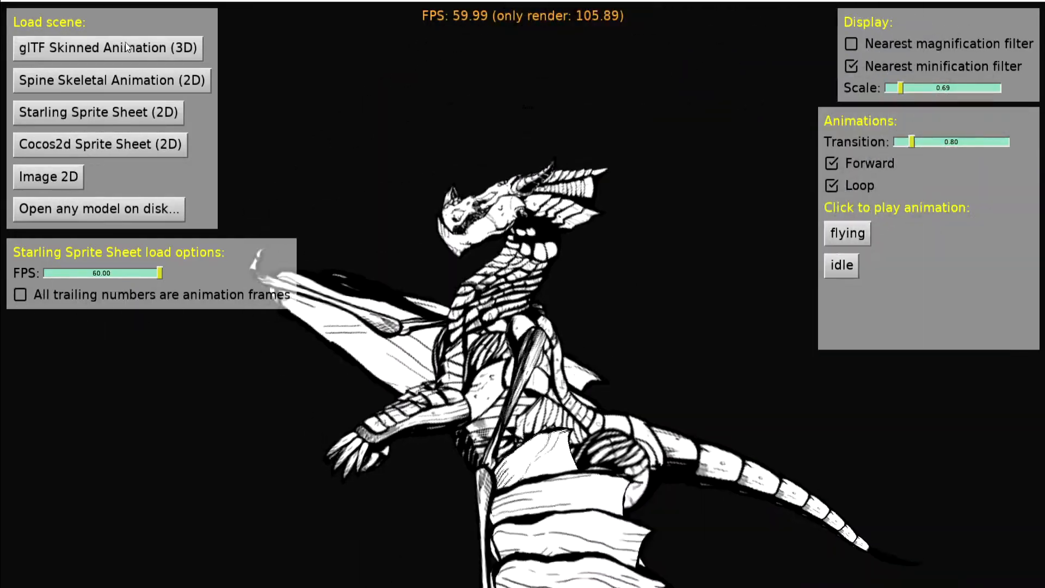
{"action": "left_click", "coordinate": [109, 48]}
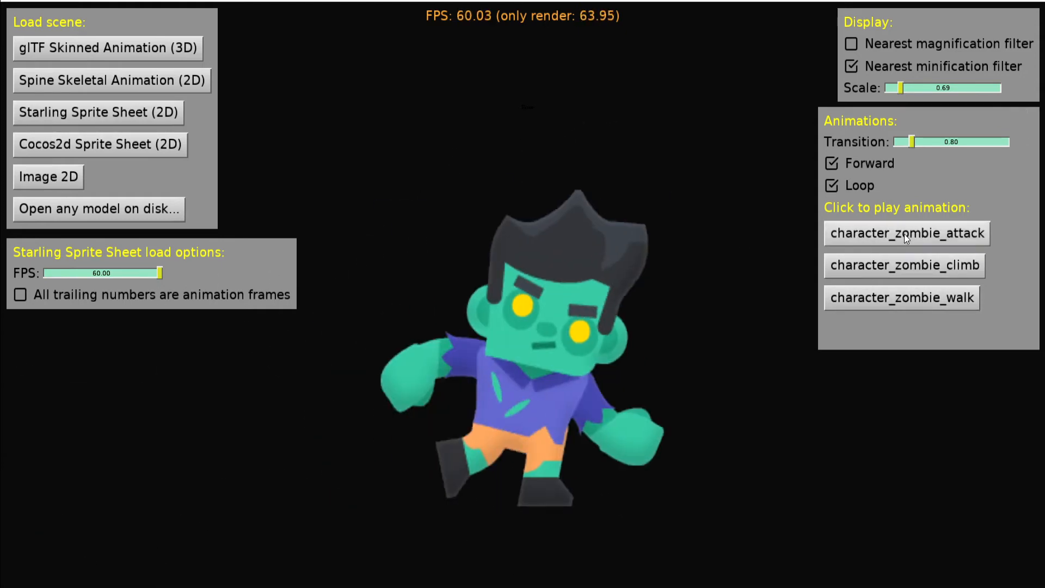
Play the zombie's walk, climb and attack animations while lowering the sprite sheet FPS
{"action": "left_click", "coordinate": [904, 264]}
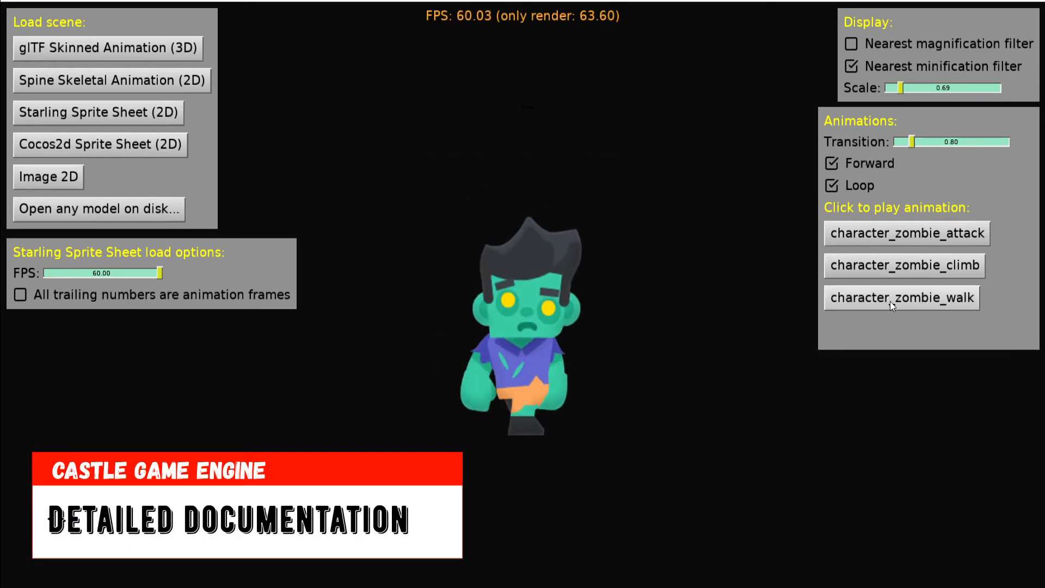
{"action": "left_click_drag", "start_coordinate": [159, 272], "coordinate": [63, 272]}
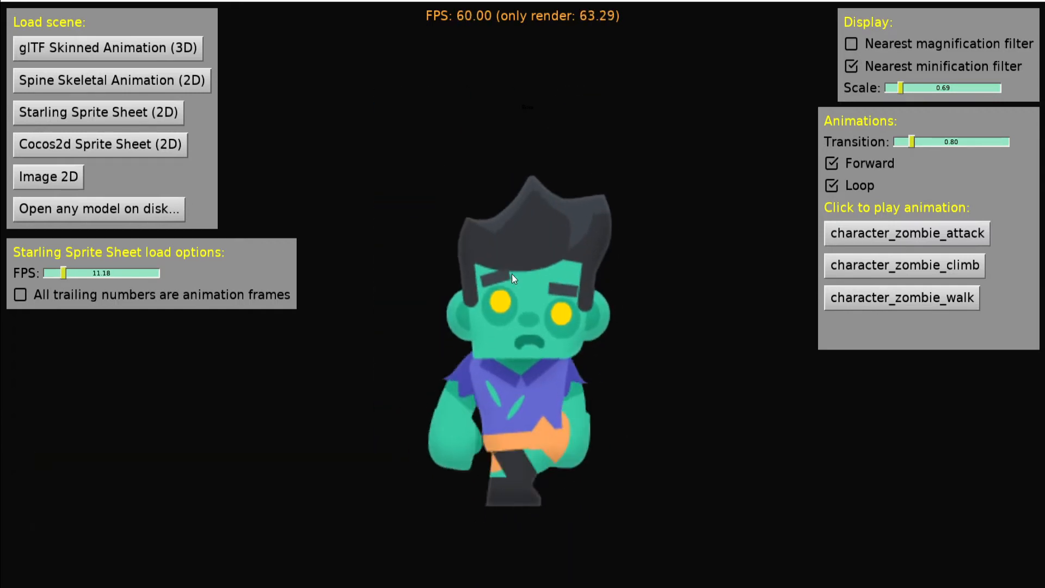
{"action": "left_click", "coordinate": [903, 265]}
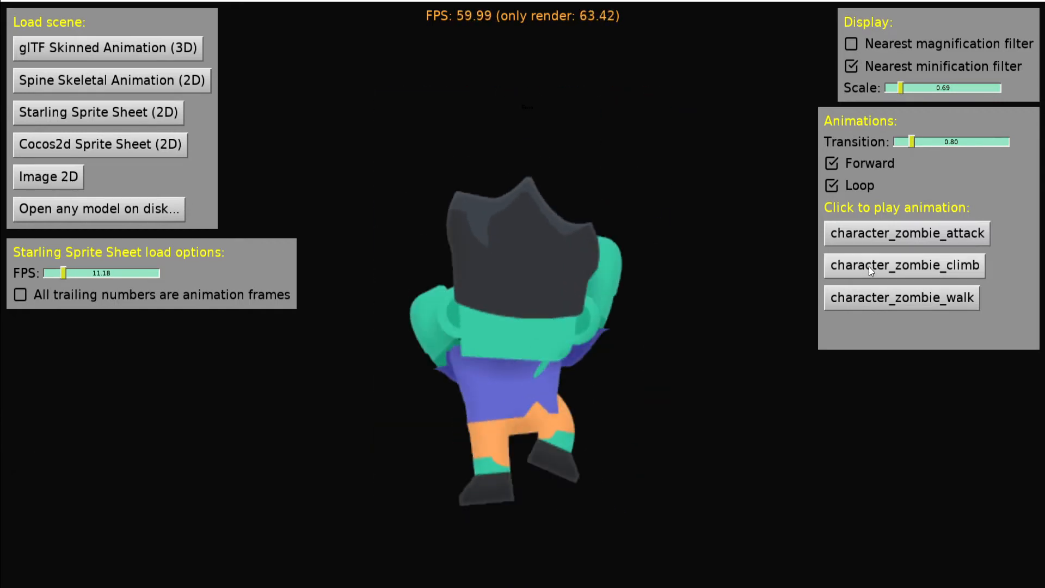
{"action": "left_click", "coordinate": [901, 297]}
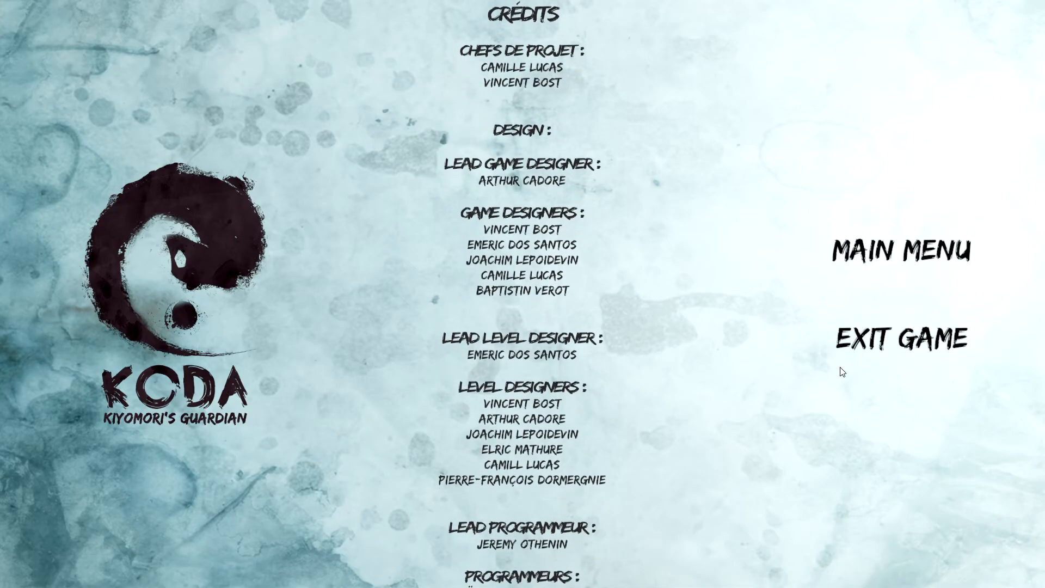
Scroll through the Koda credits and the Resolution dropdown down to 1920 x 1080
{"action": "scroll", "scroll_direction": "down", "scroll_amount": 3}
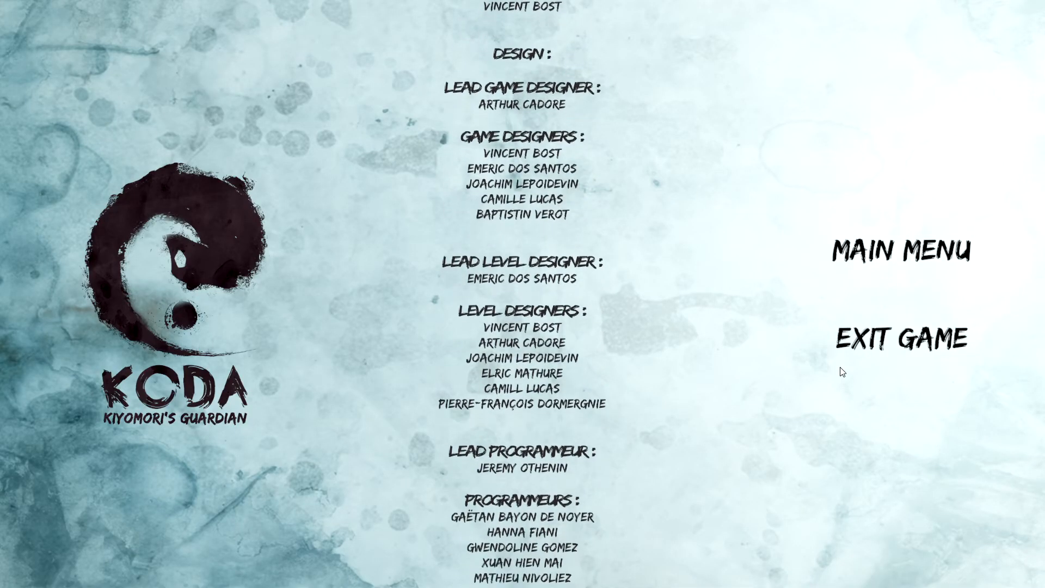
{"action": "scroll", "scroll_direction": "down", "scroll_amount": 3}
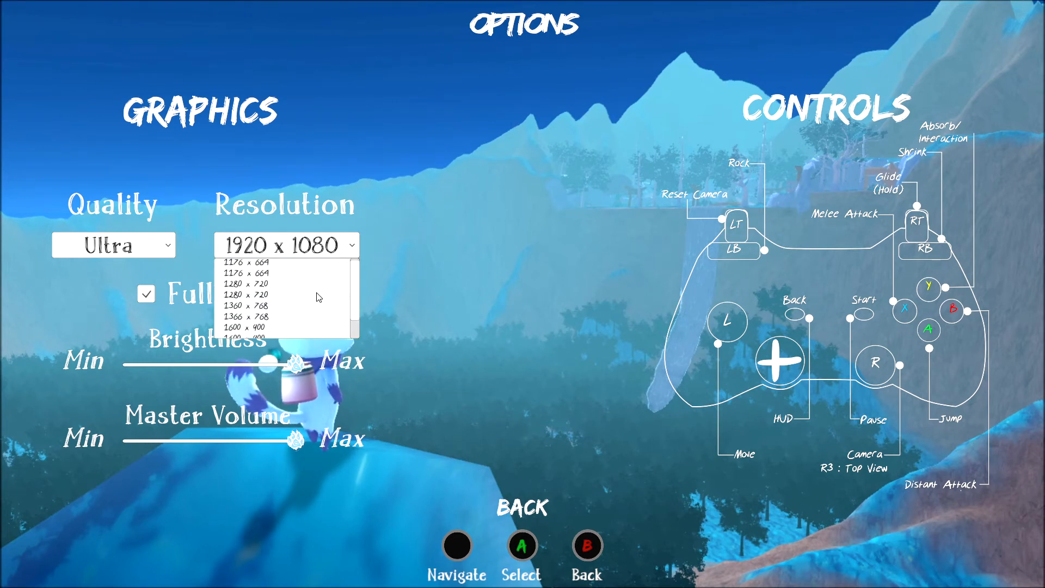
{"action": "scroll", "scroll_direction": "down", "scroll_amount": 3}
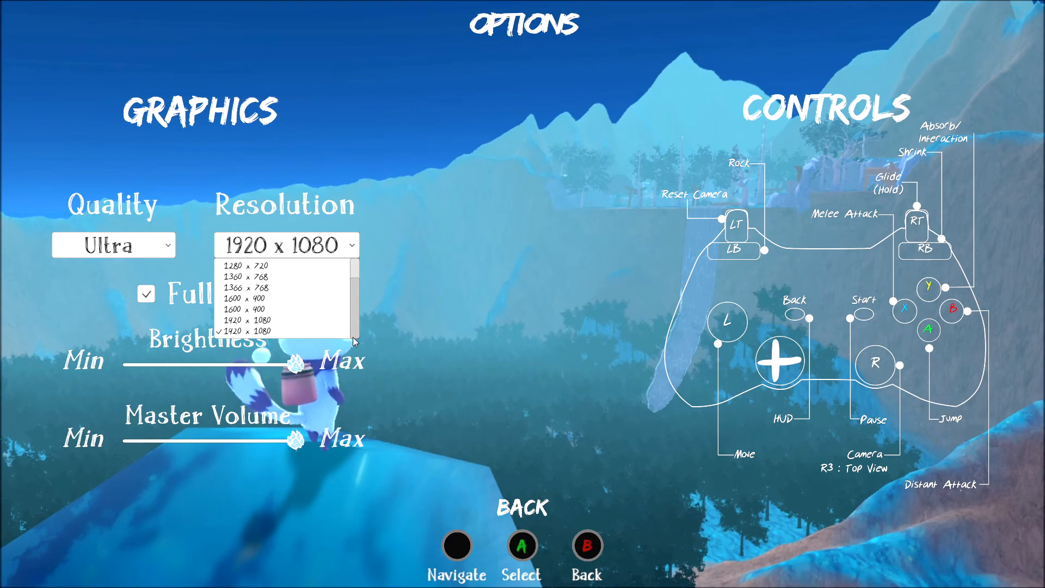